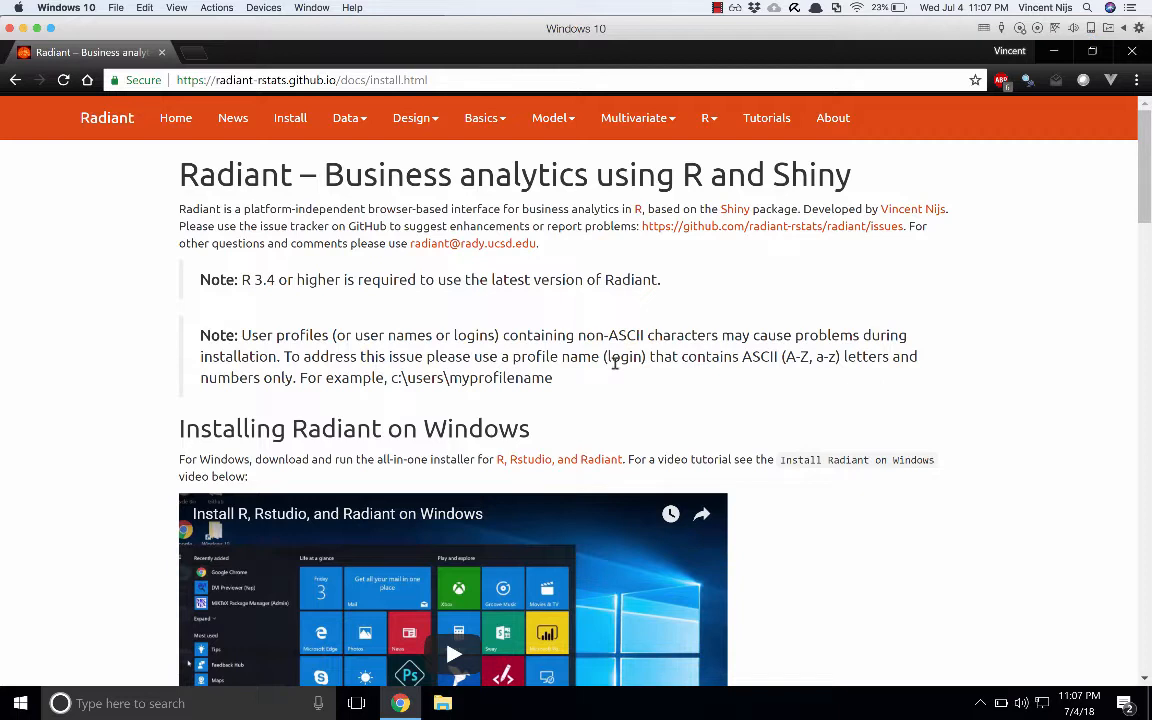
mouse_move(697, 340)
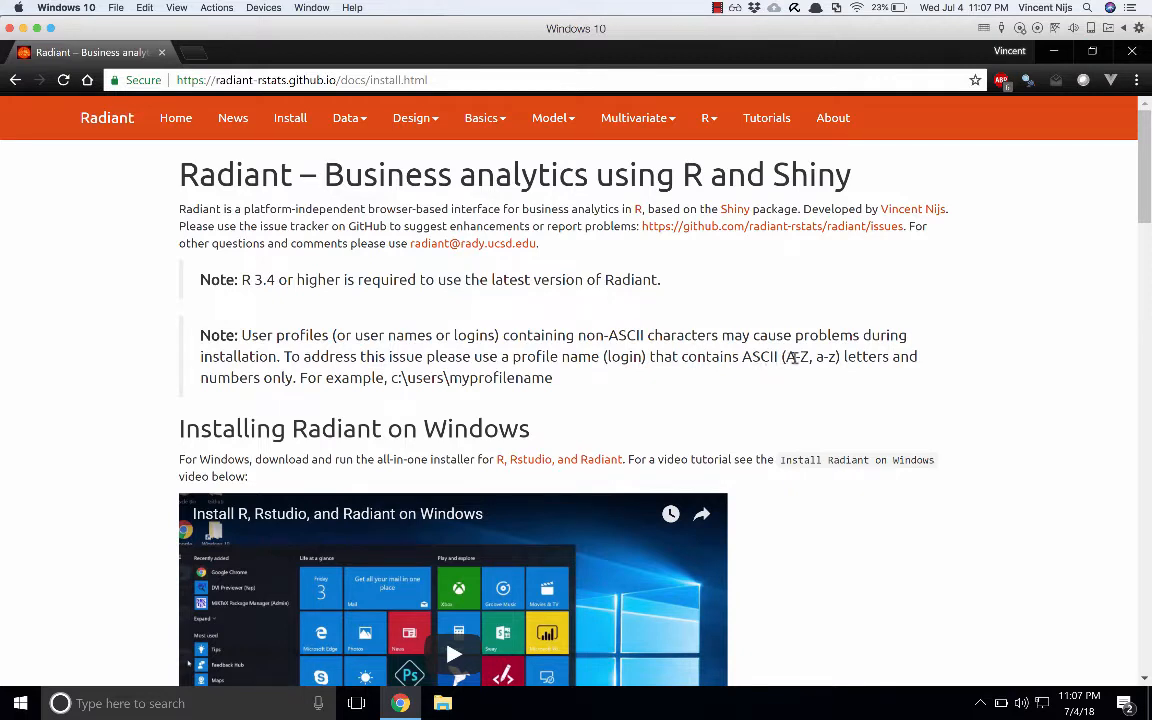
mouse_move(583, 392)
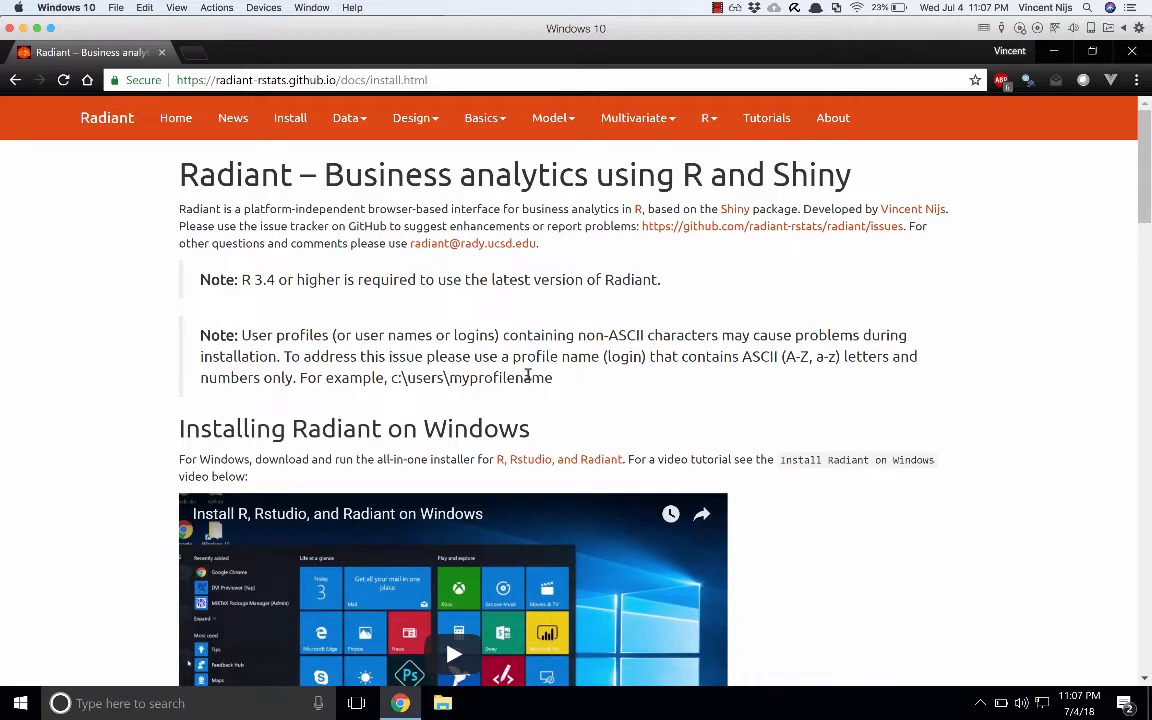
mouse_move(574, 380)
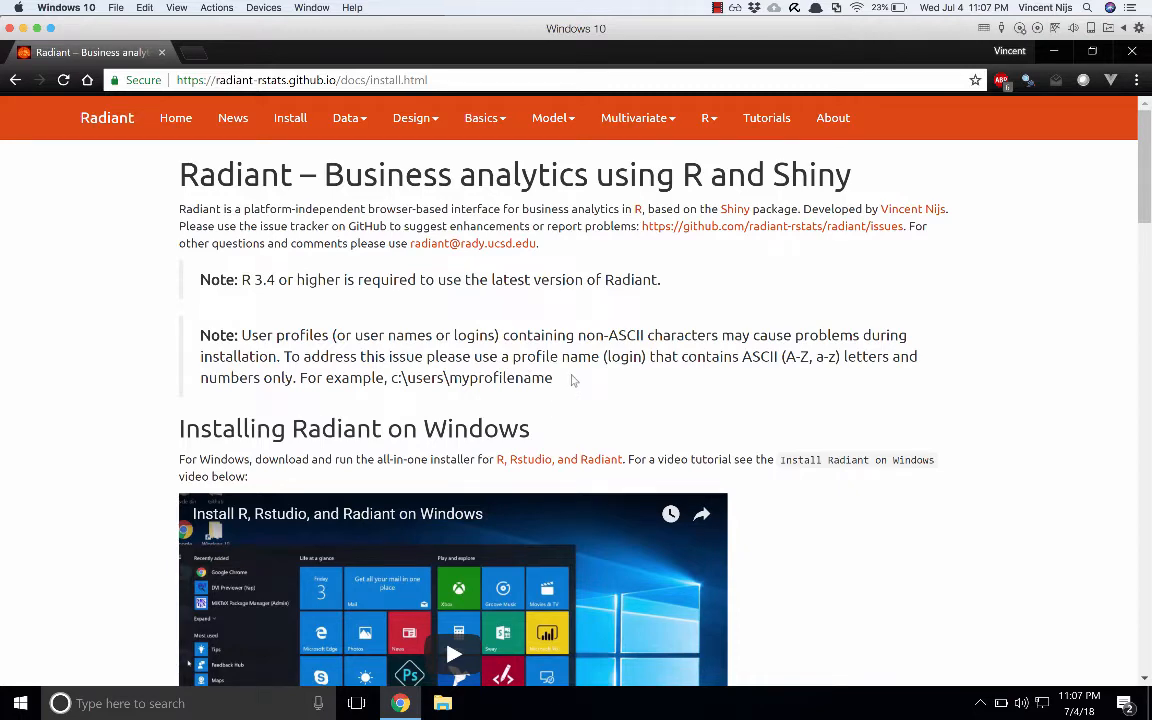
Step: Google 'radiant rstats install' in a new tab and open the Install Radiant GitHub Pages result
scroll("down", 3)
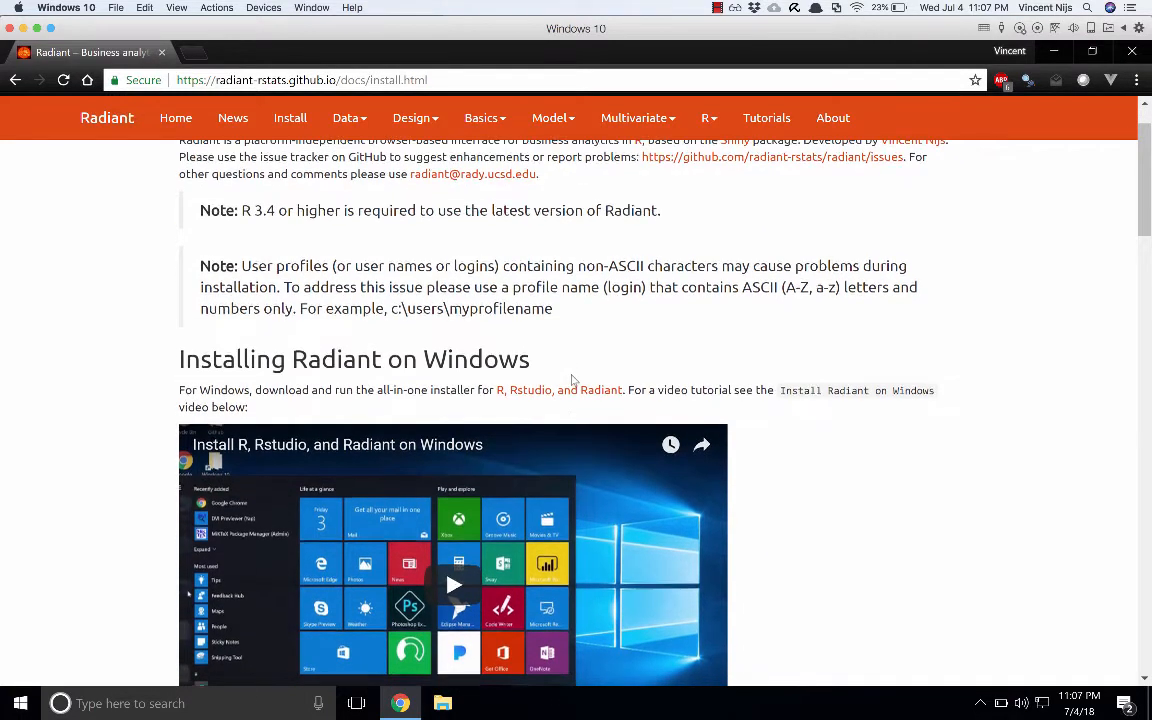
scroll("down", 3)
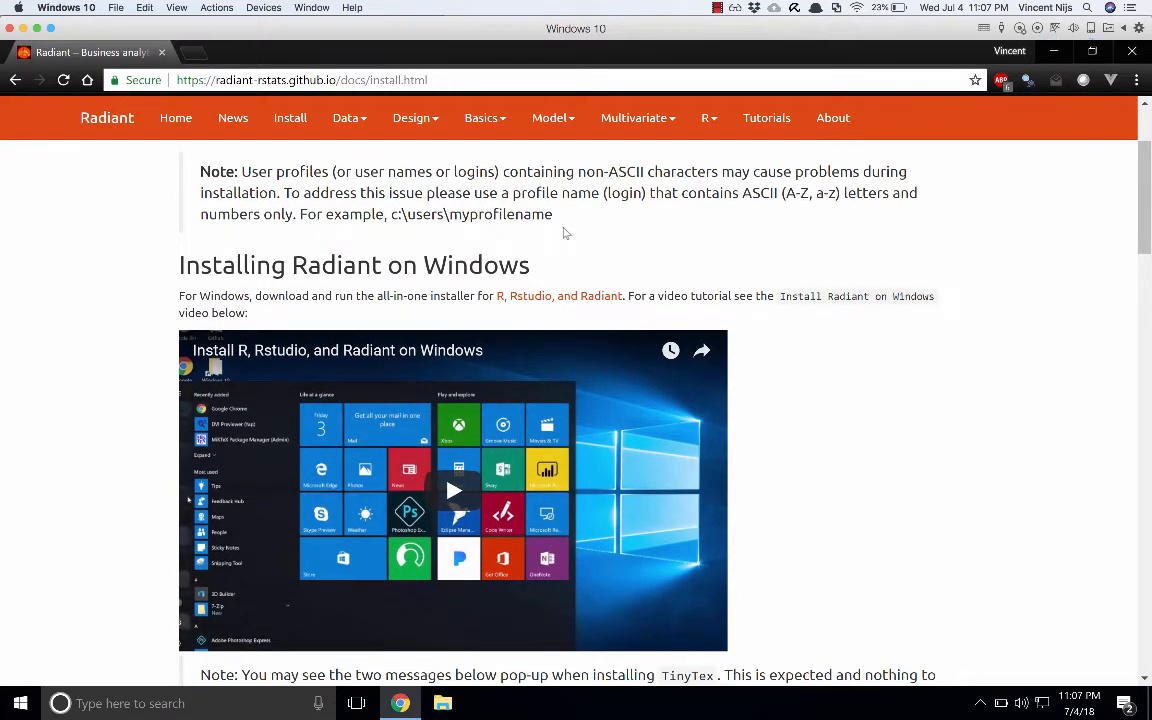
mouse_move(550, 300)
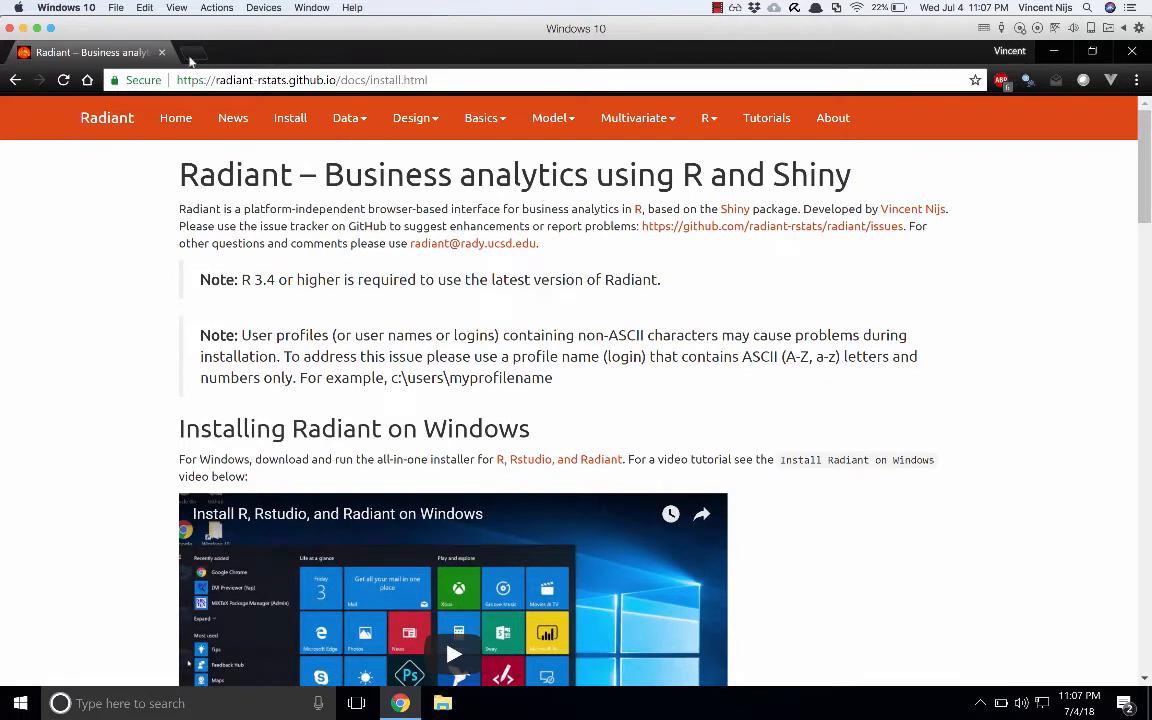
mouse_move(194, 52)
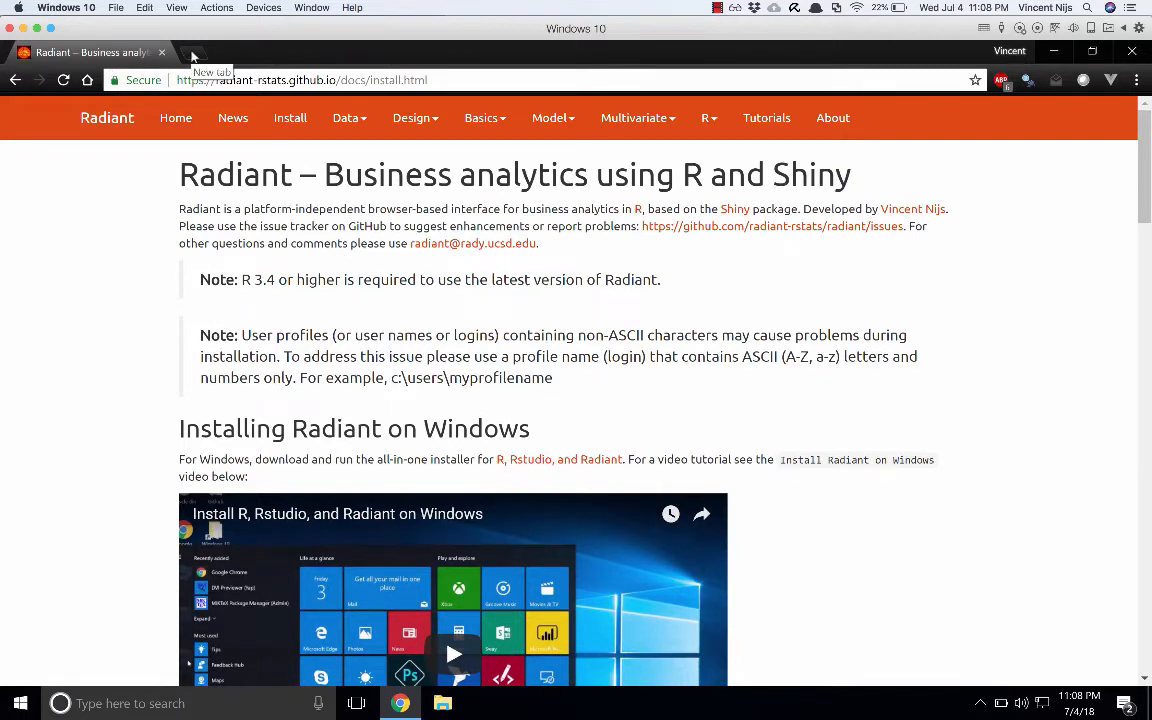
left_click(211, 52)
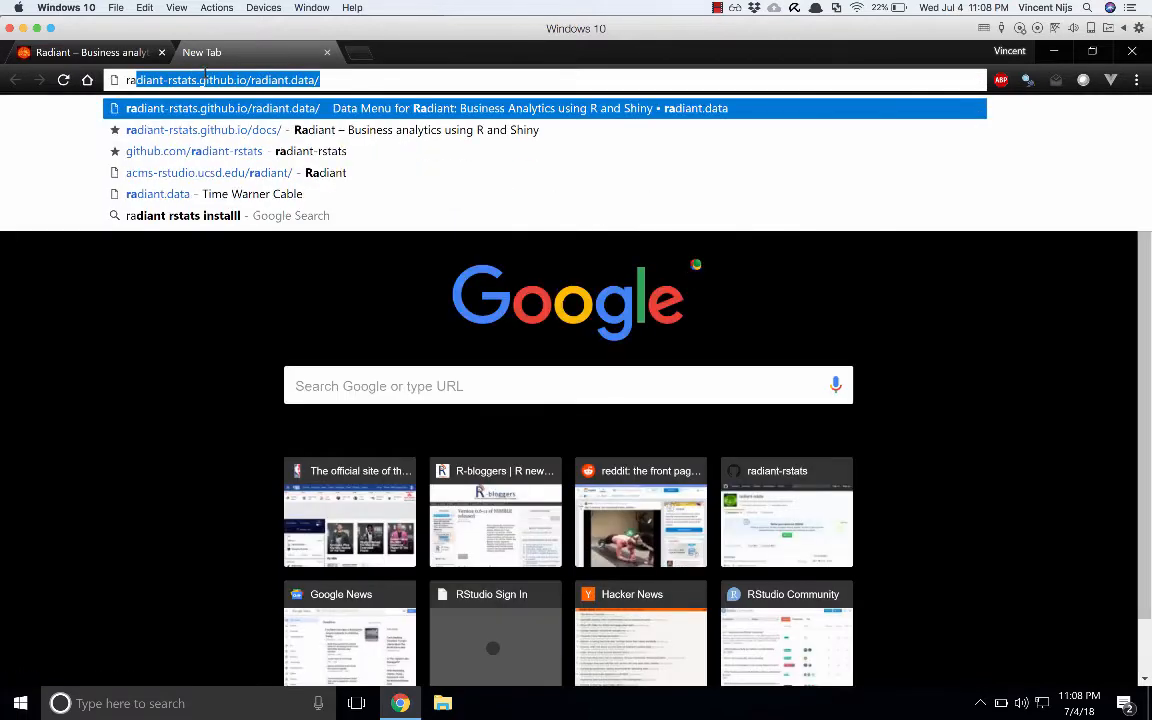
type("radiant")
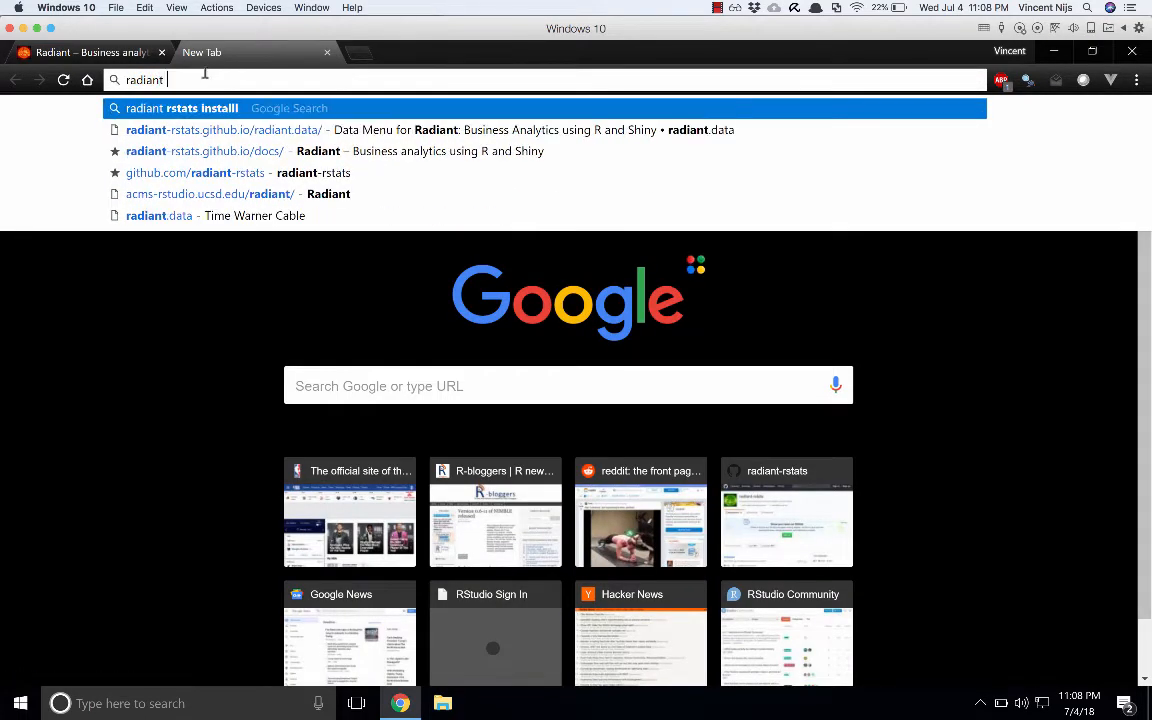
type("rstats installl")
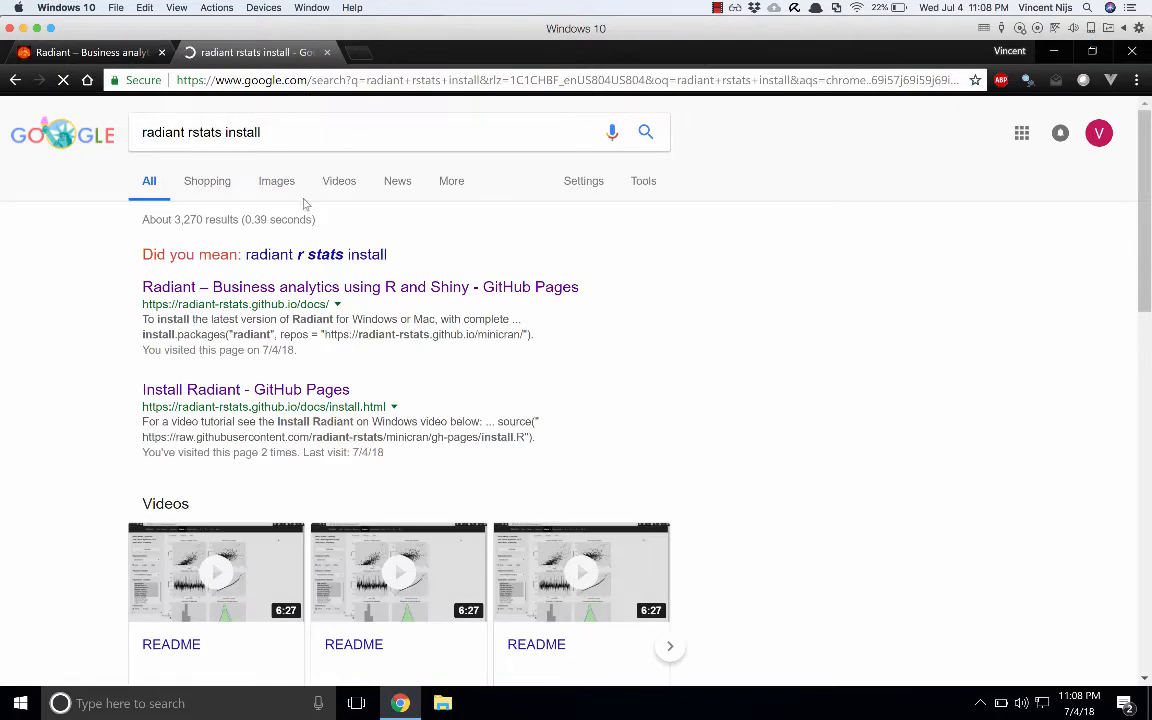
mouse_move(360, 287)
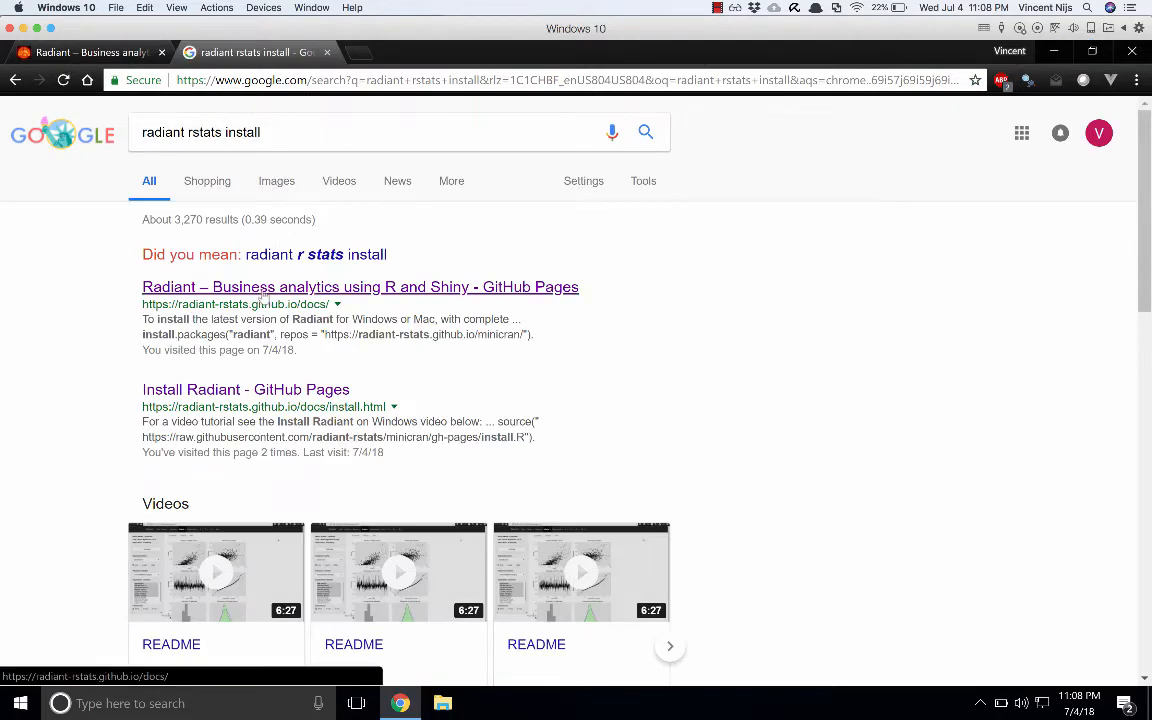
left_click(245, 389)
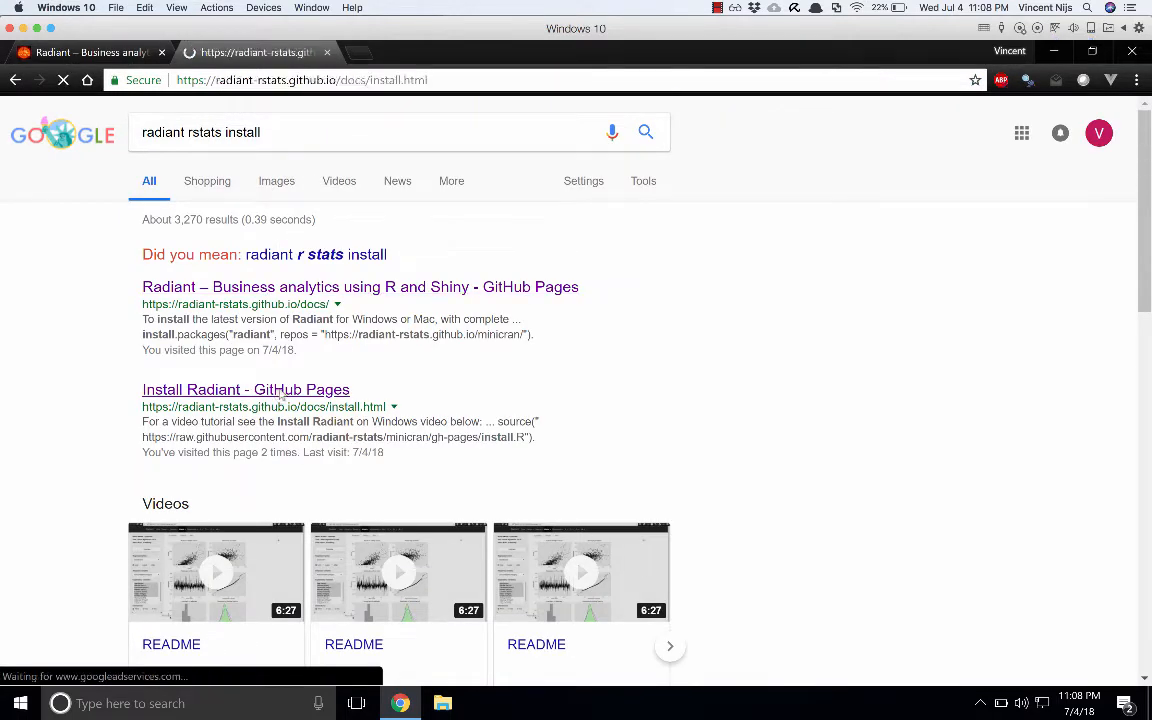
left_click(245, 389)
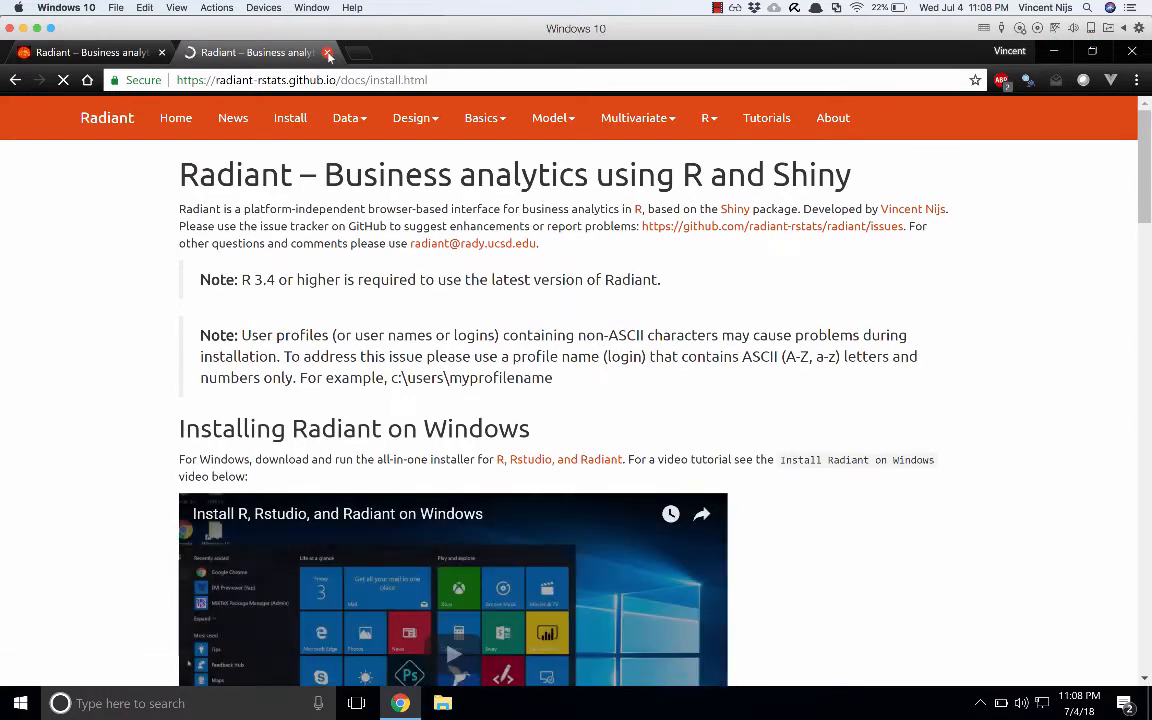
Step: Close the duplicate tab and save the installer under its original name, replacing the old copy
left_click(328, 52)
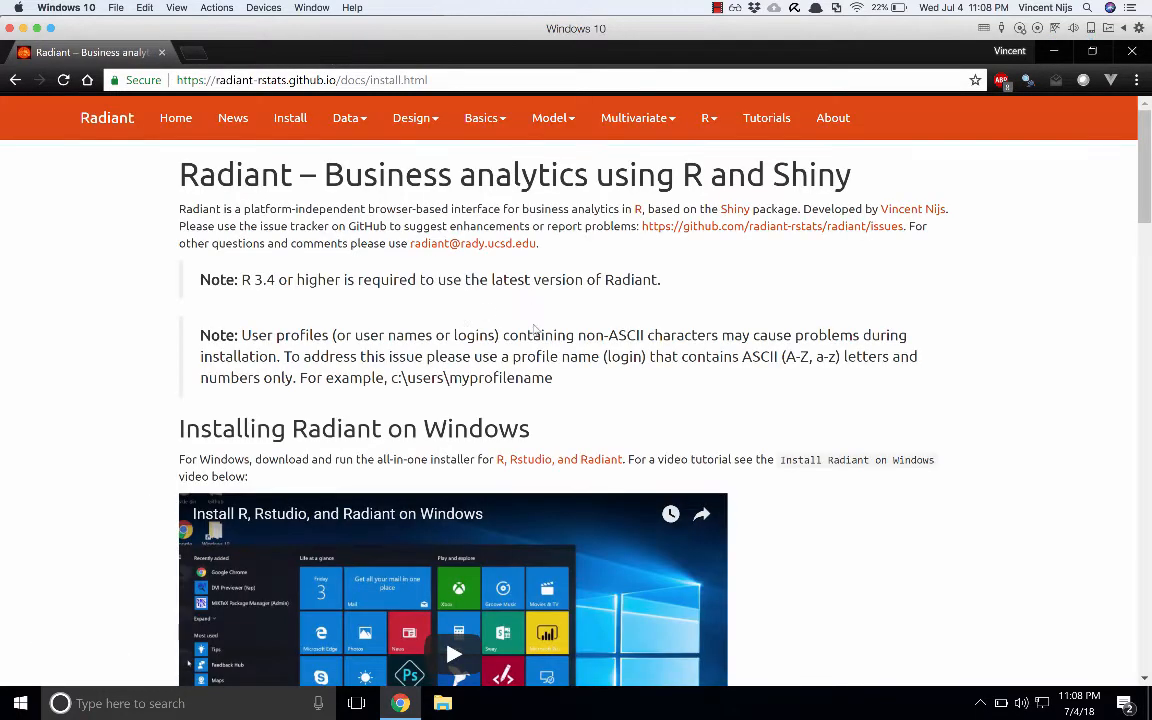
scroll("down", 3)
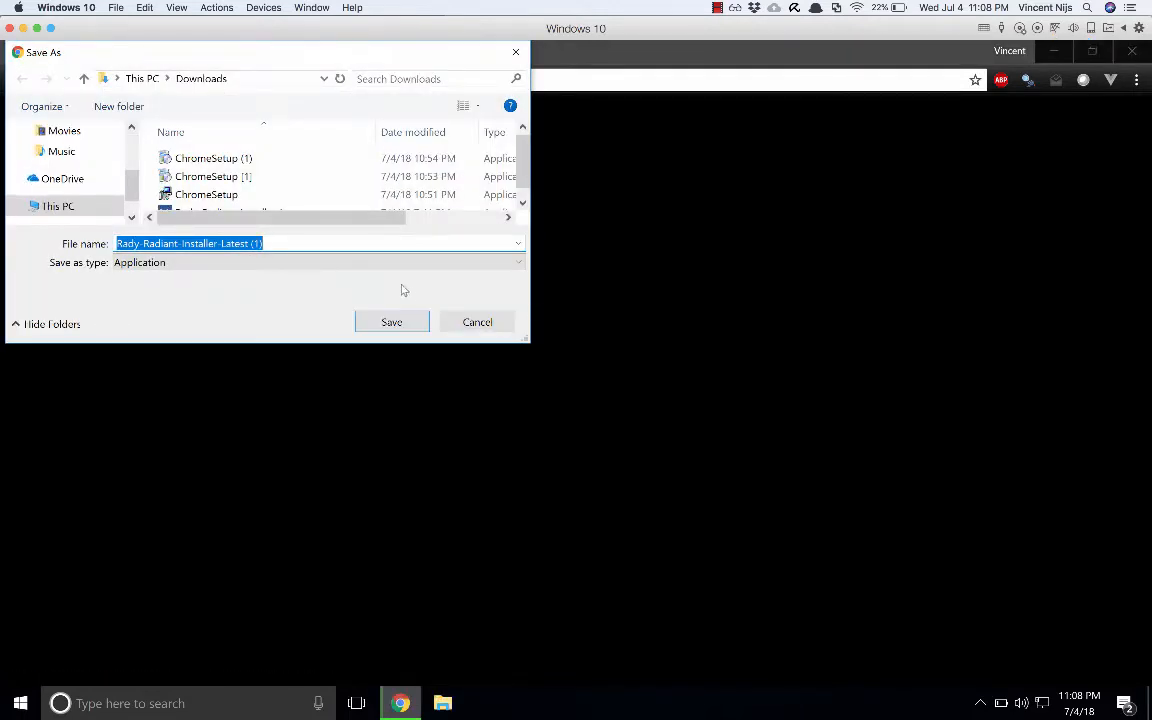
left_click(517, 262)
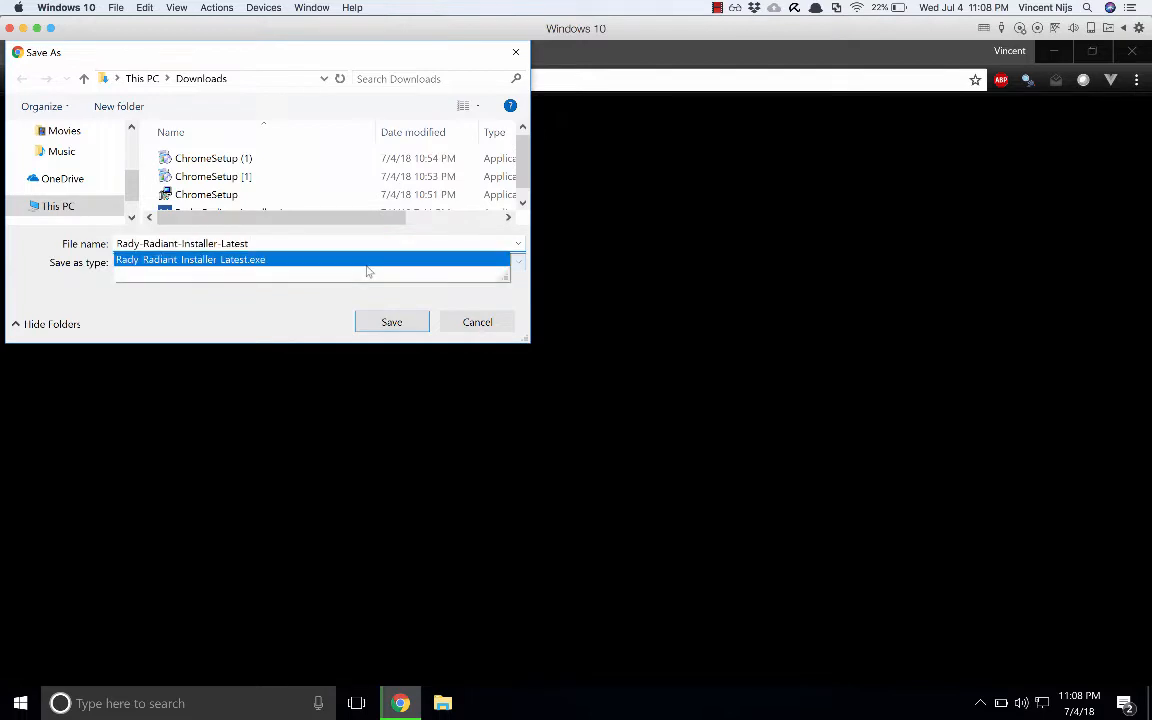
left_click(391, 321)
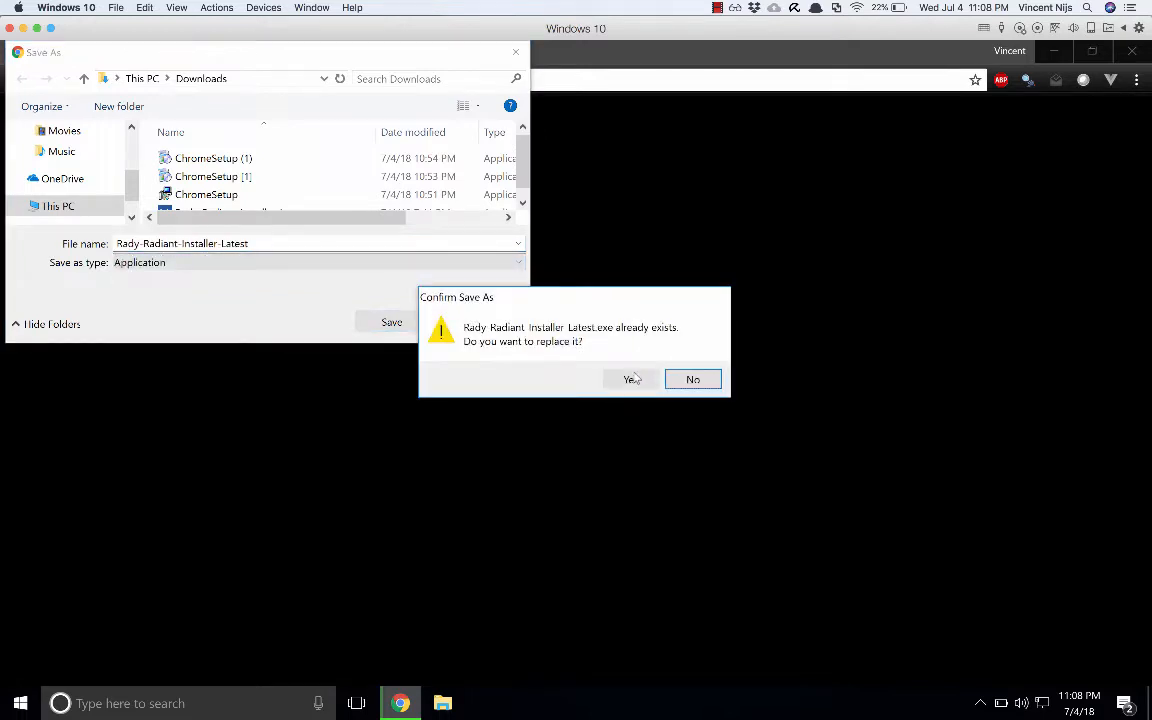
left_click(630, 379)
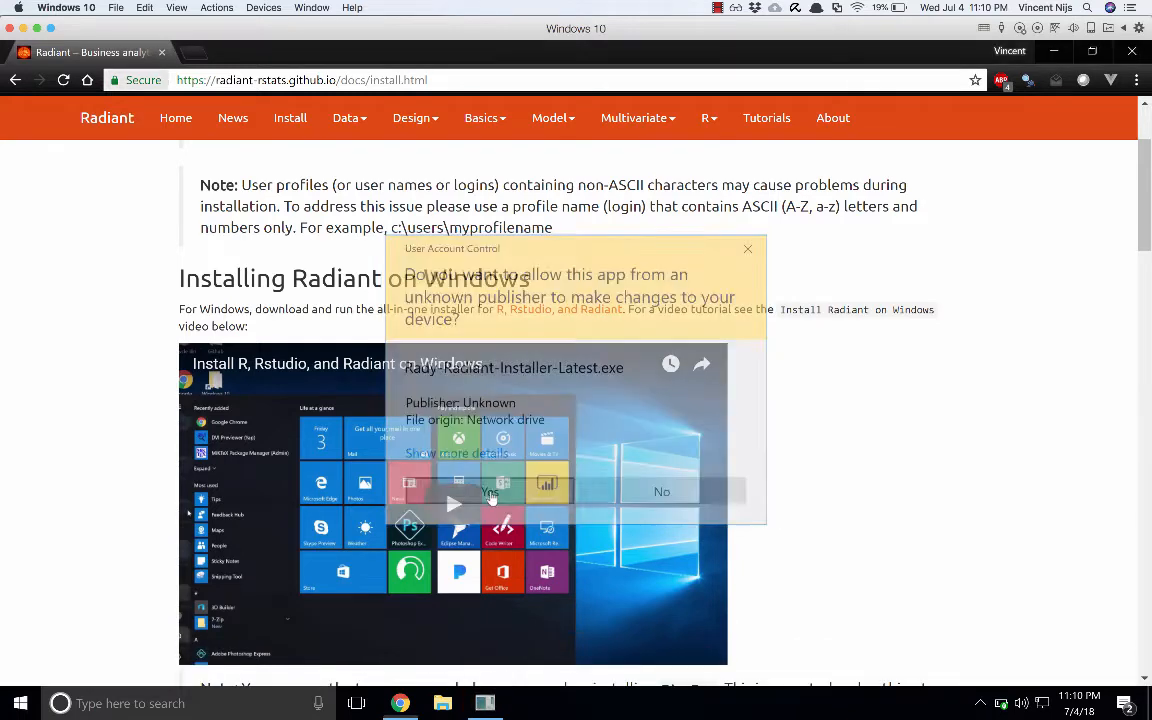
Step: Approve User Account Control and keep the R, RStudio, Radiant and 7-Zip tasks selected
left_click(489, 491)
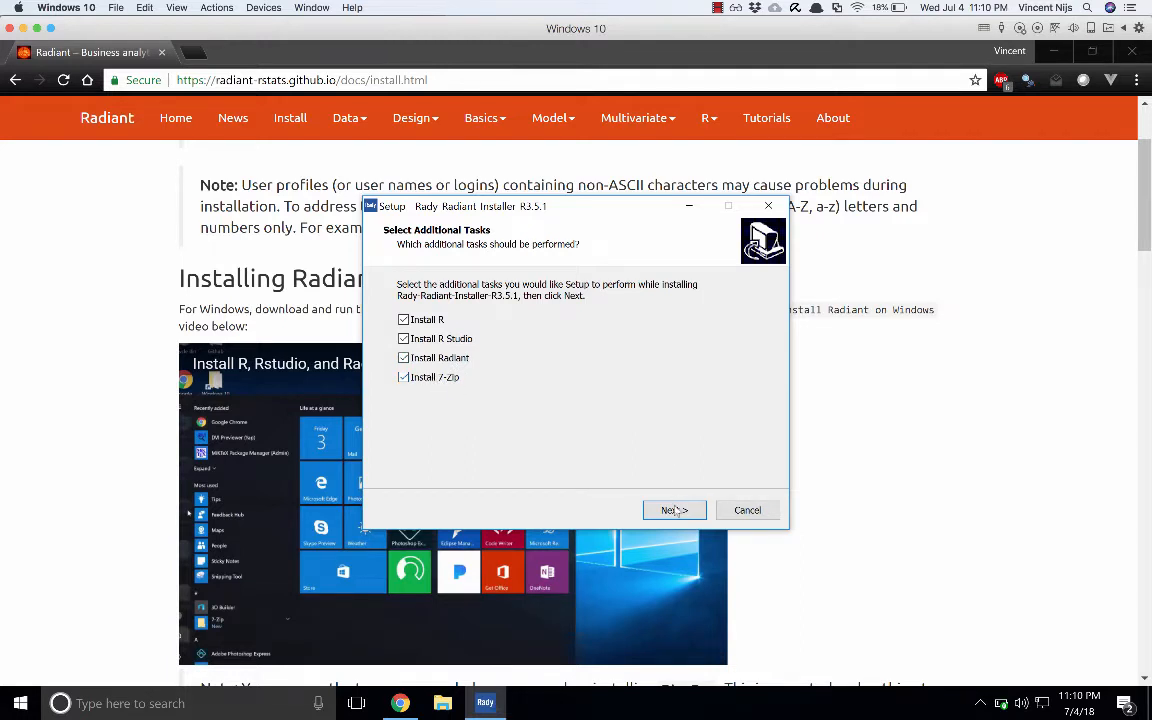
left_click(674, 510)
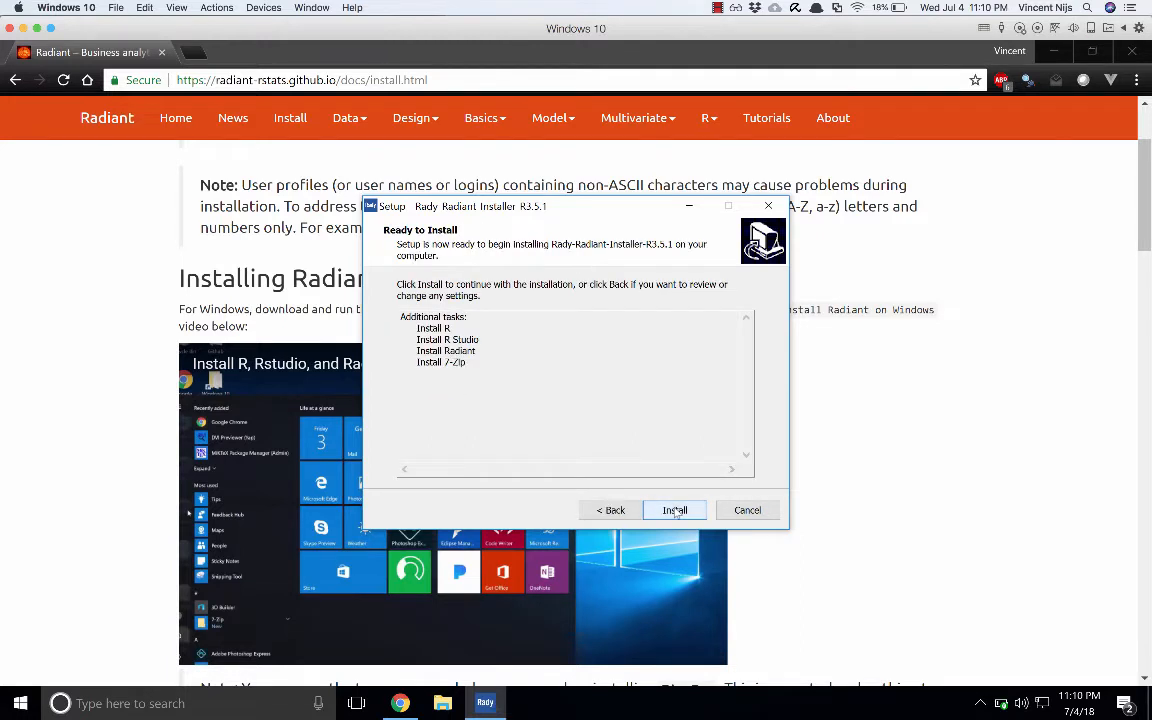
Step: Begin installing R, RStudio, Radiant and 7-Zip from the Ready to Install page
left_click(674, 510)
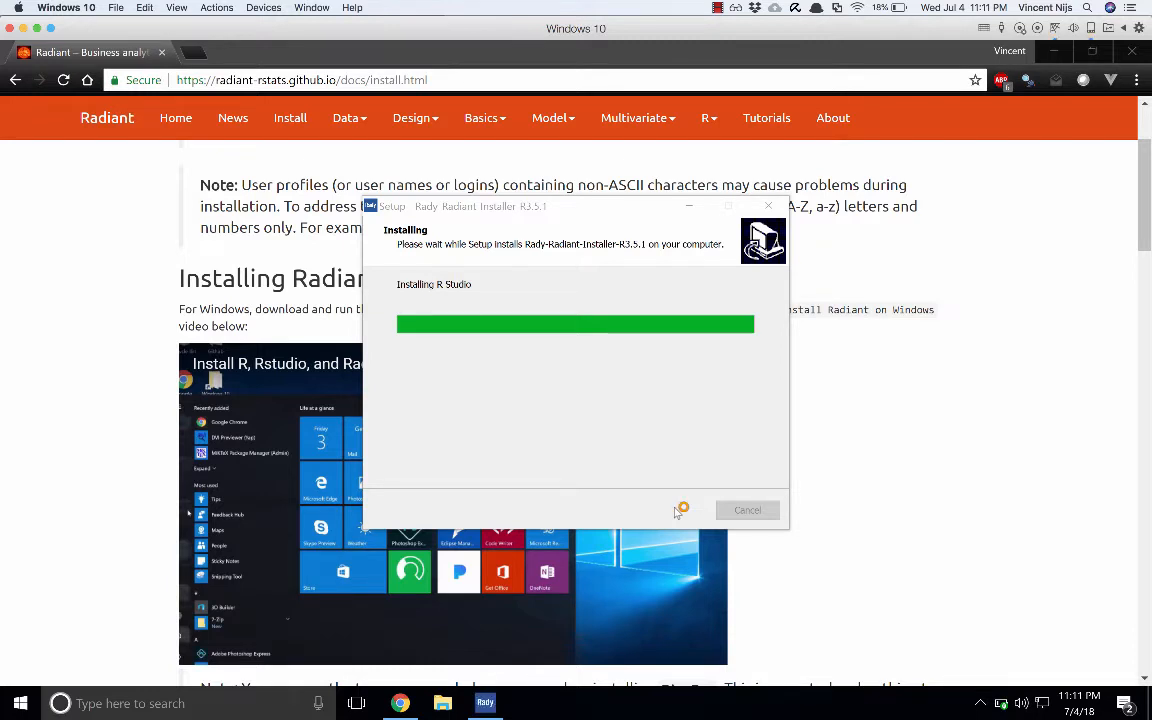
mouse_move(585, 446)
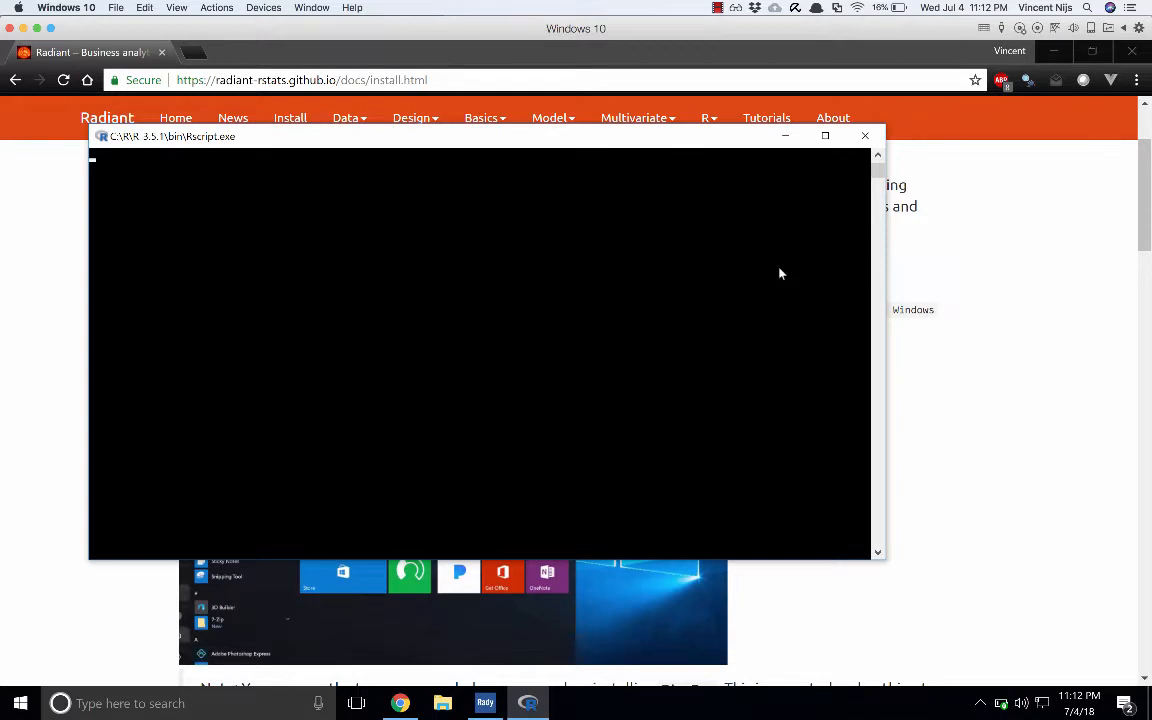
Step: Center the Rscript console and dismiss the luatex.dll error so TinyTeX finishes installing
left_click_drag(480, 136, 585, 151)
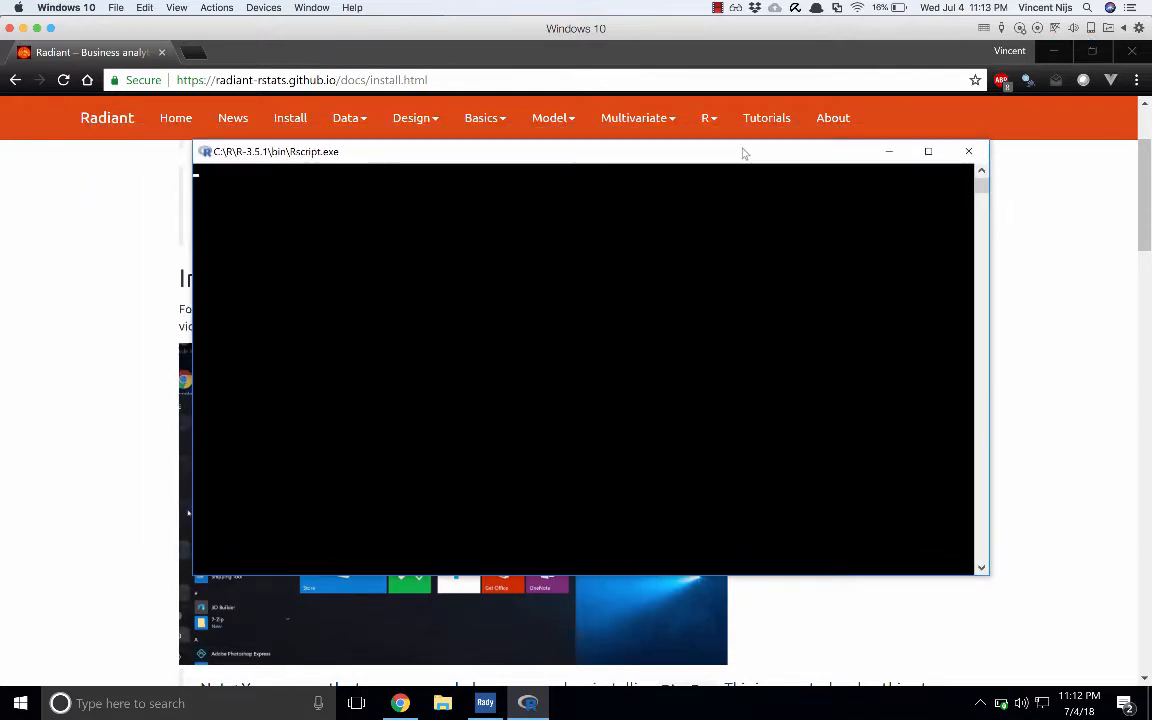
mouse_move(632, 153)
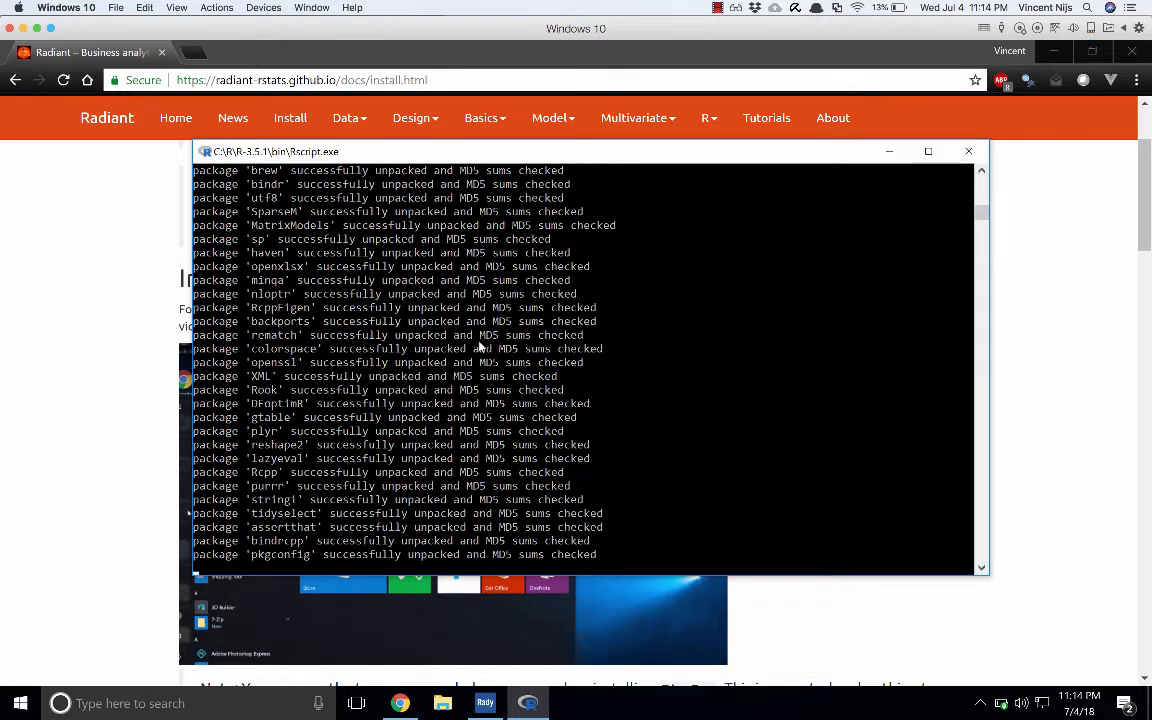
mouse_move(567, 350)
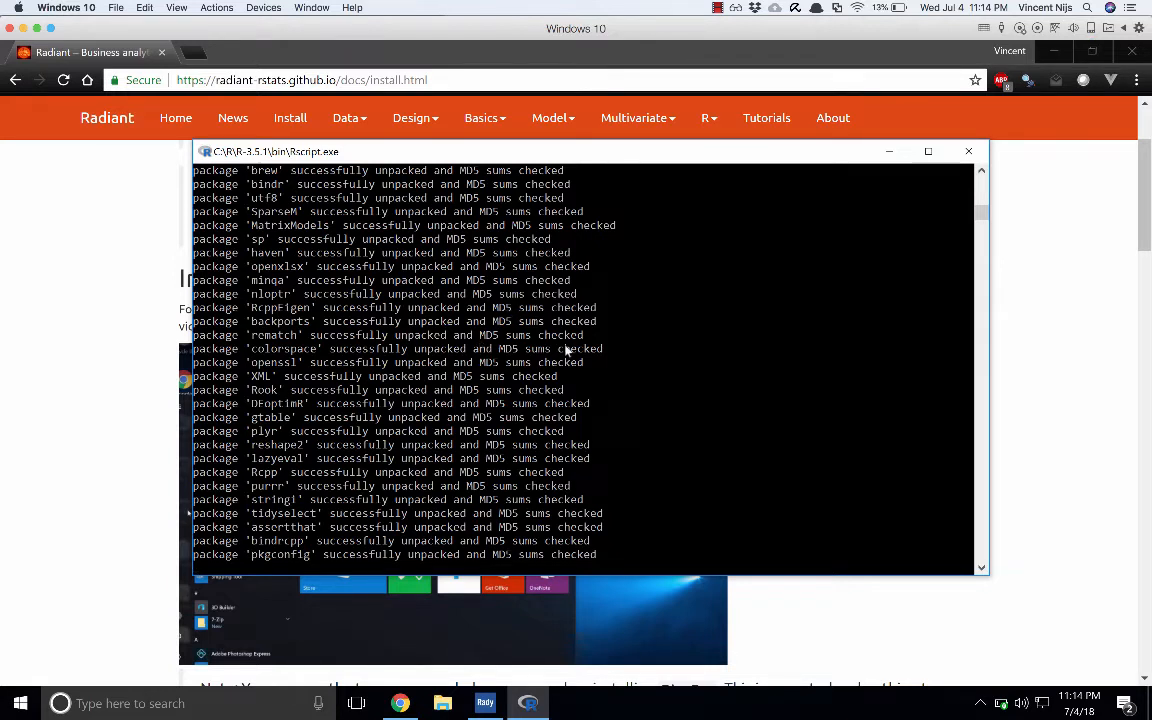
mouse_move(528, 378)
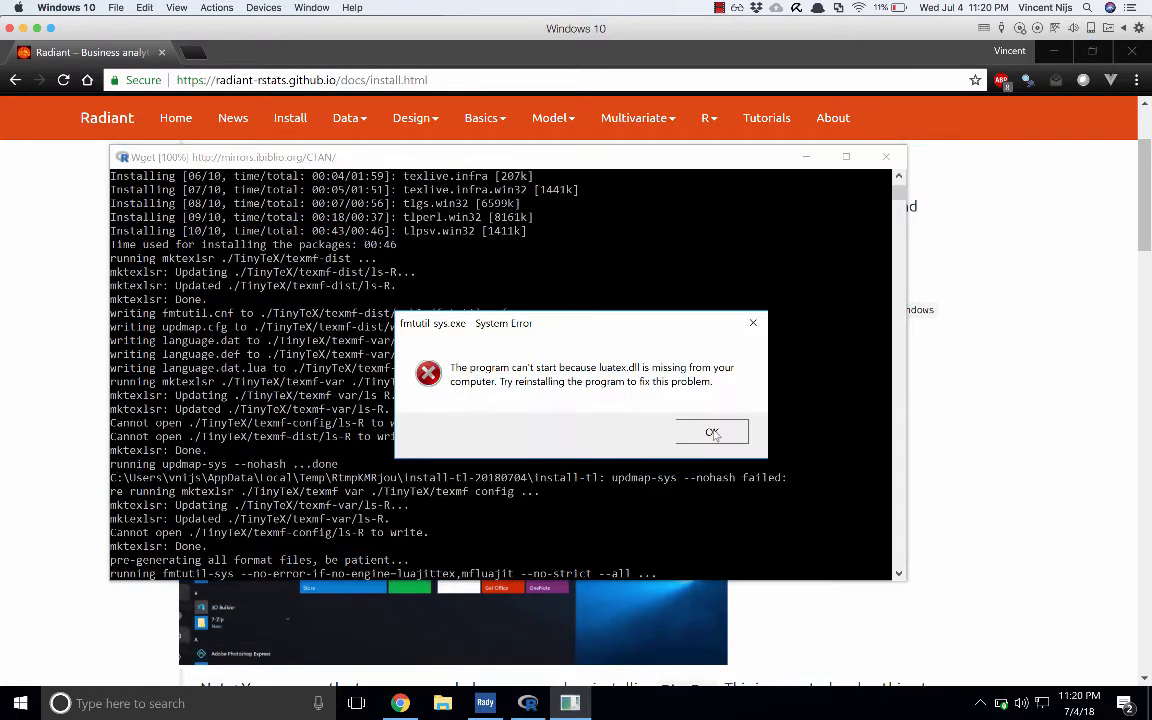
left_click(711, 431)
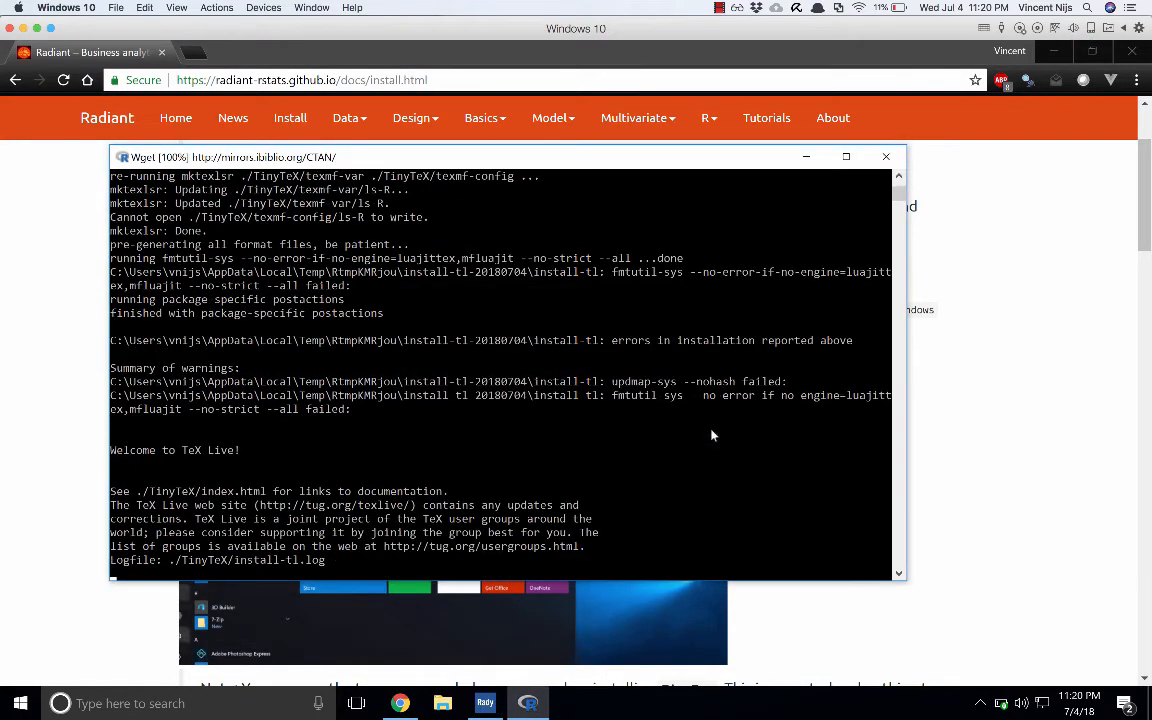
mouse_move(612, 422)
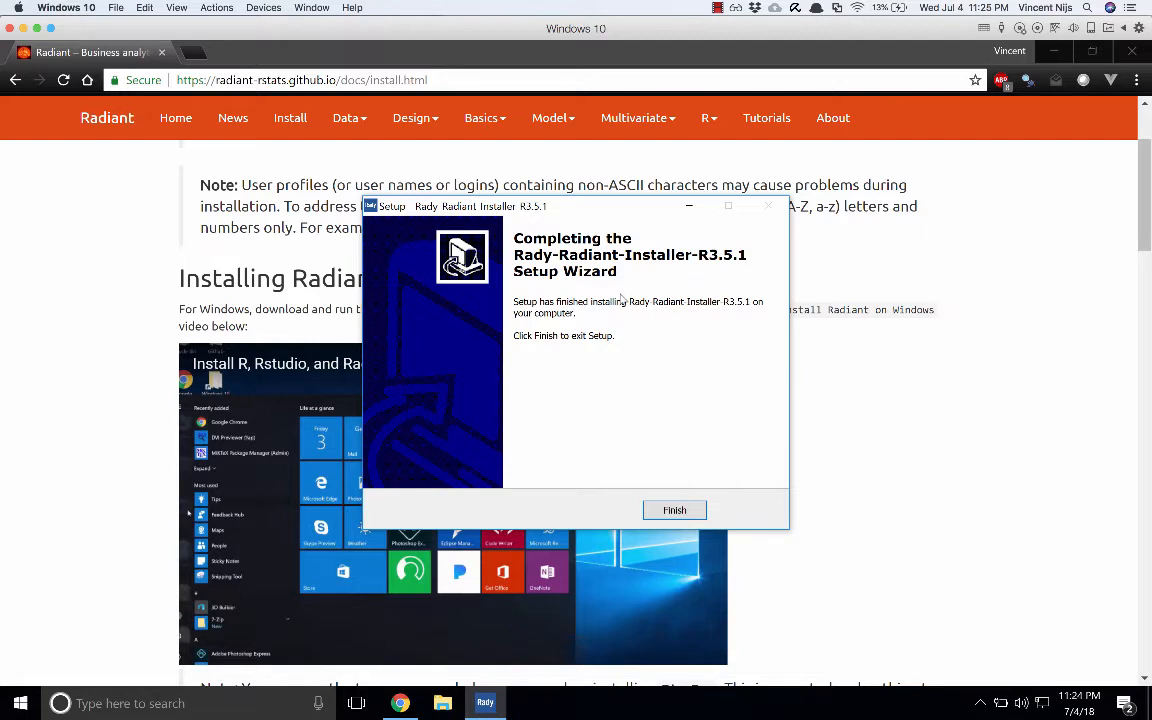
mouse_move(674, 358)
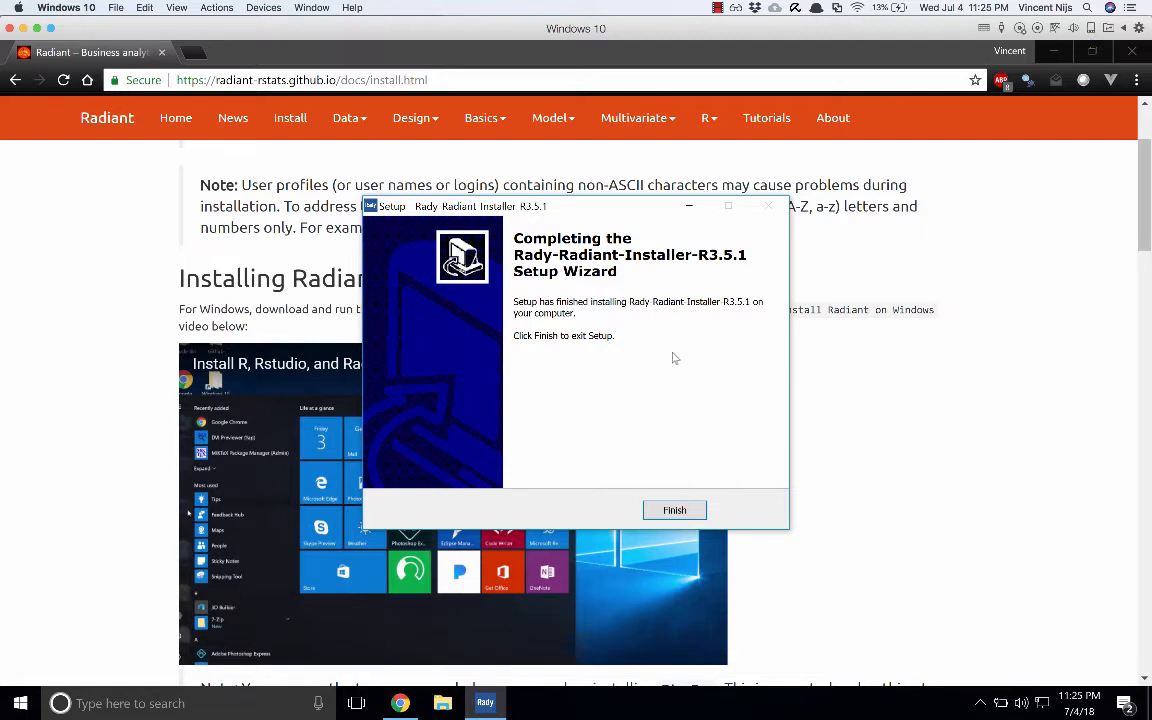
mouse_move(689, 402)
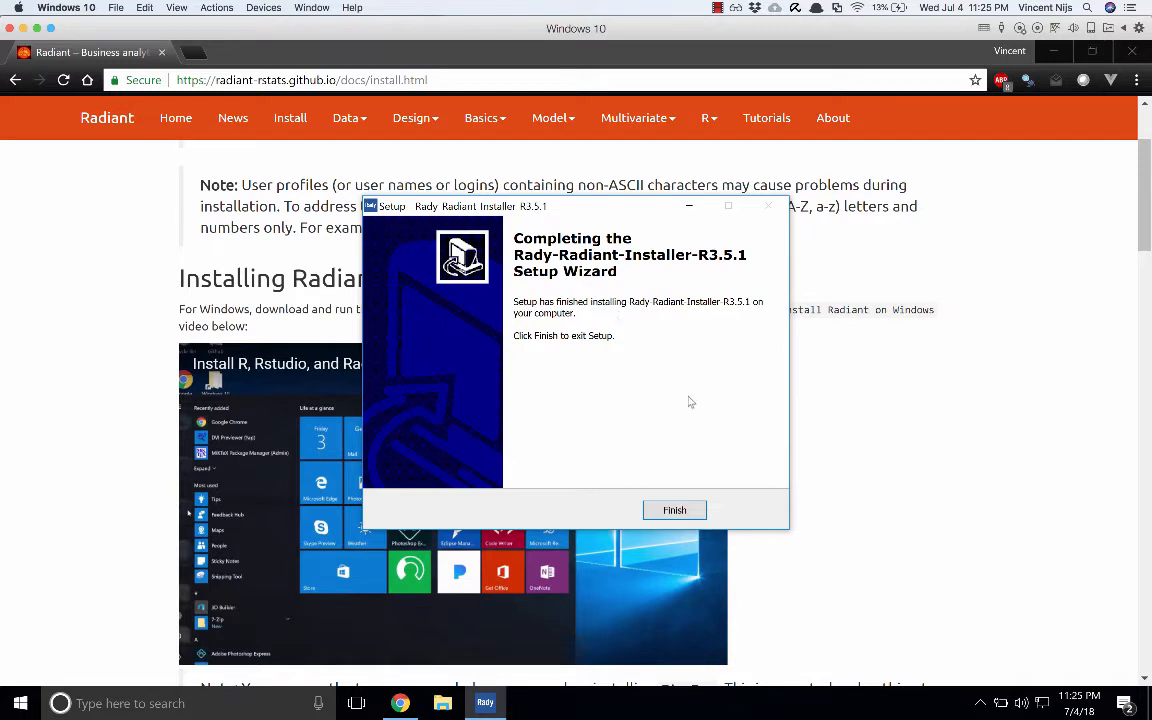
Step: Finish the R3.5.1 setup wizard so the installer closes
left_click(674, 510)
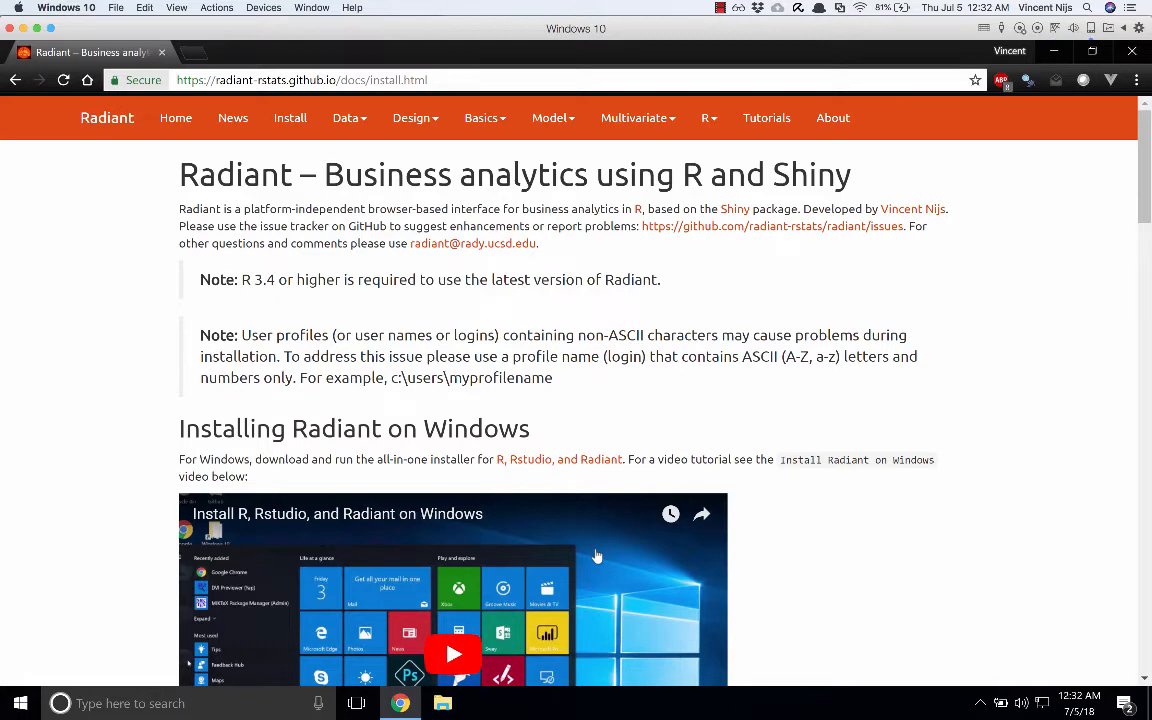
mouse_move(1053, 52)
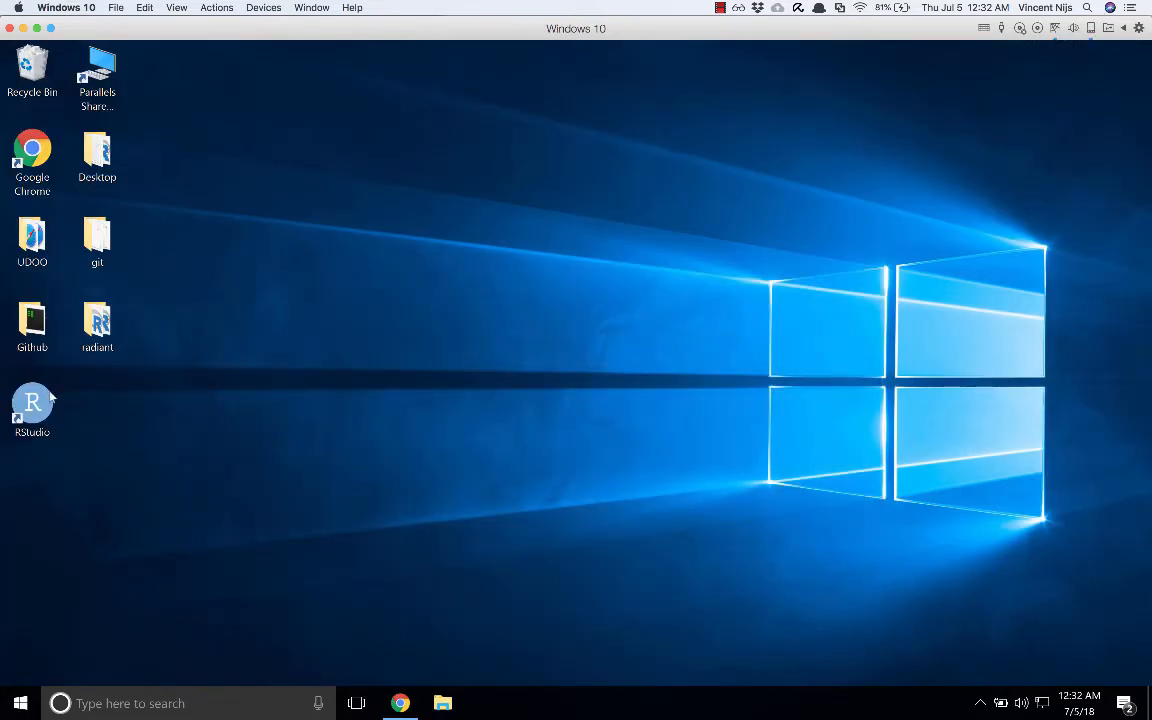
Step: Drag the RStudio desktop shortcut onto the taskbar to pin it
left_click(32, 405)
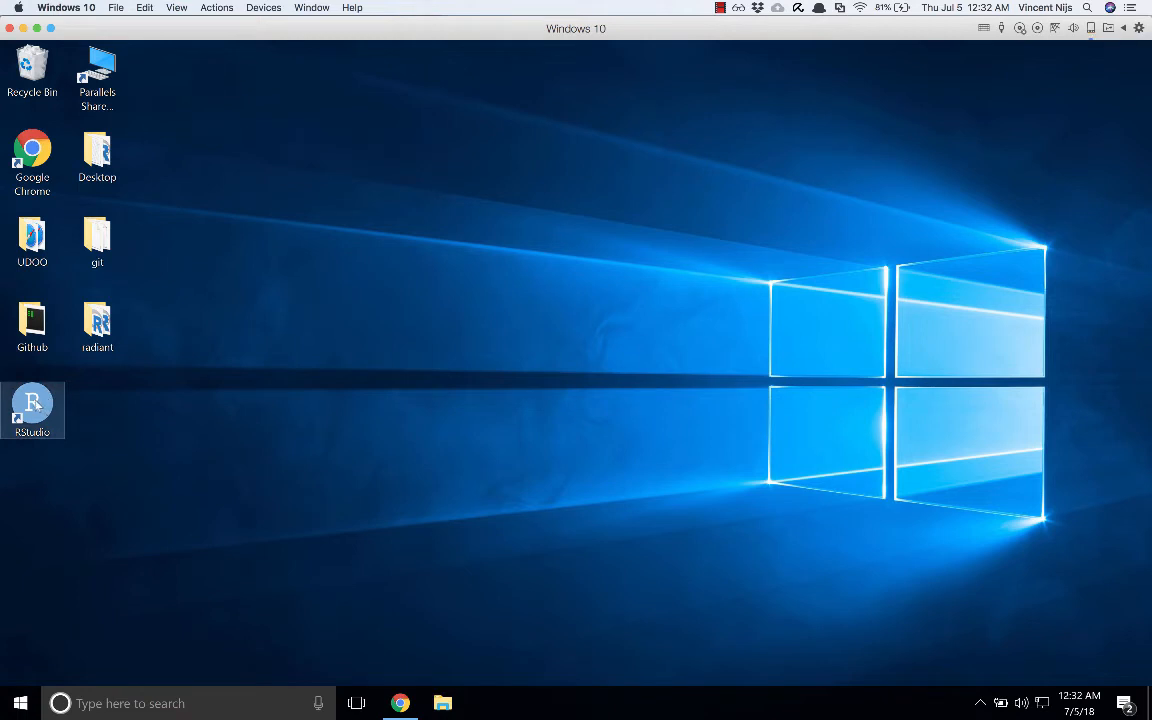
left_click_drag(32, 410, 392, 650)
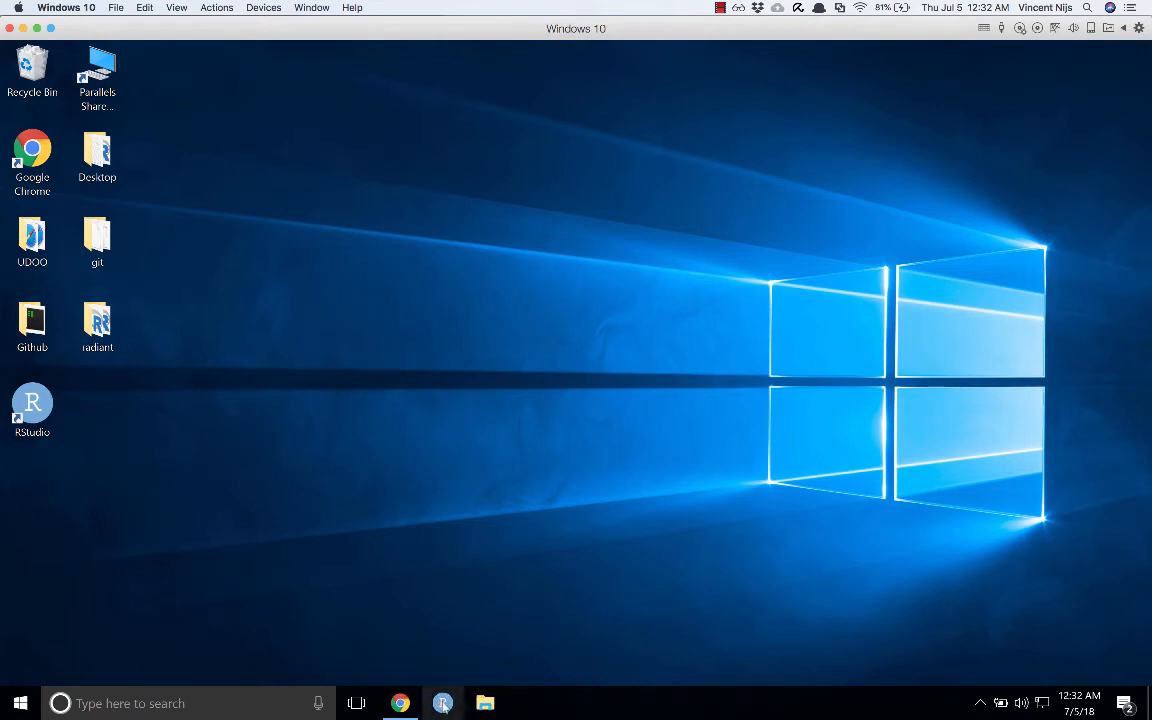
mouse_move(443, 703)
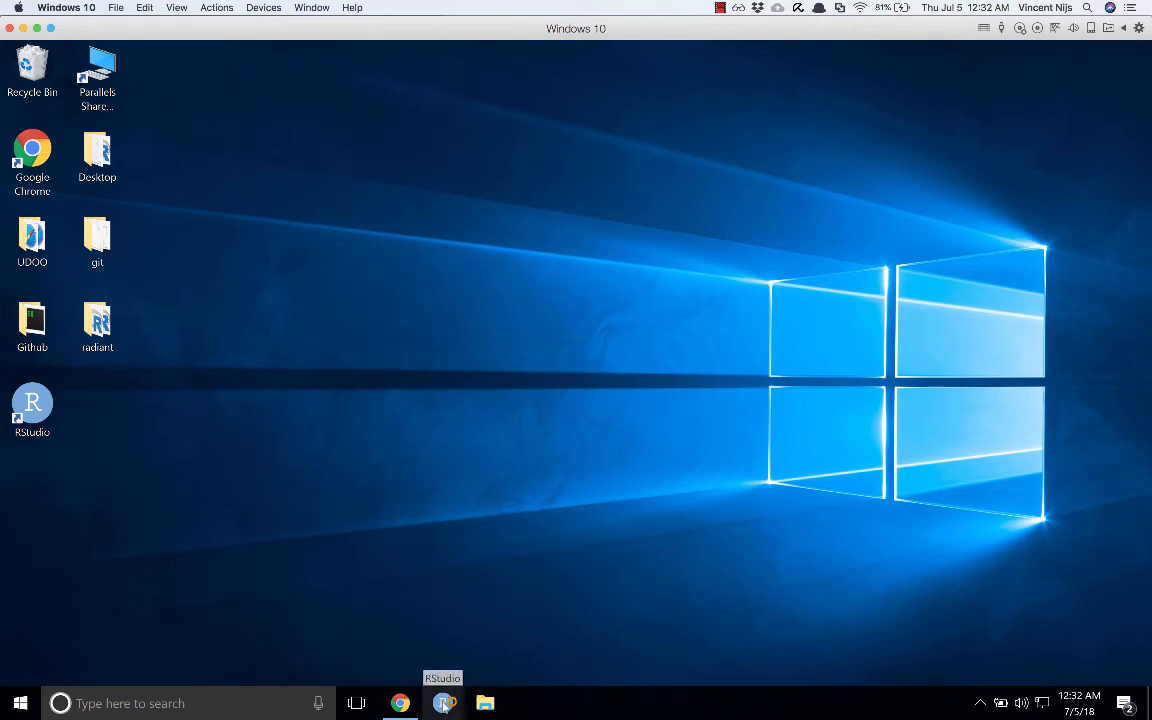
Step: Launch RStudio from its pinned taskbar icon and wait for the R 3.5.1 console
left_click(443, 703)
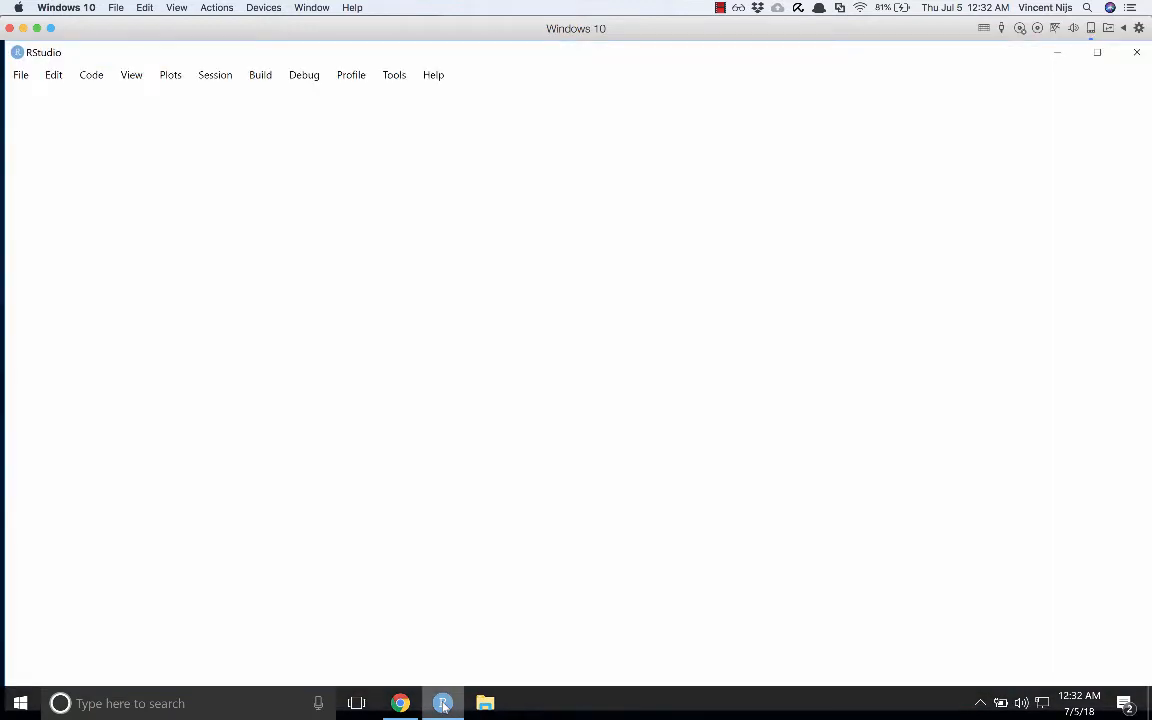
left_click(442, 703)
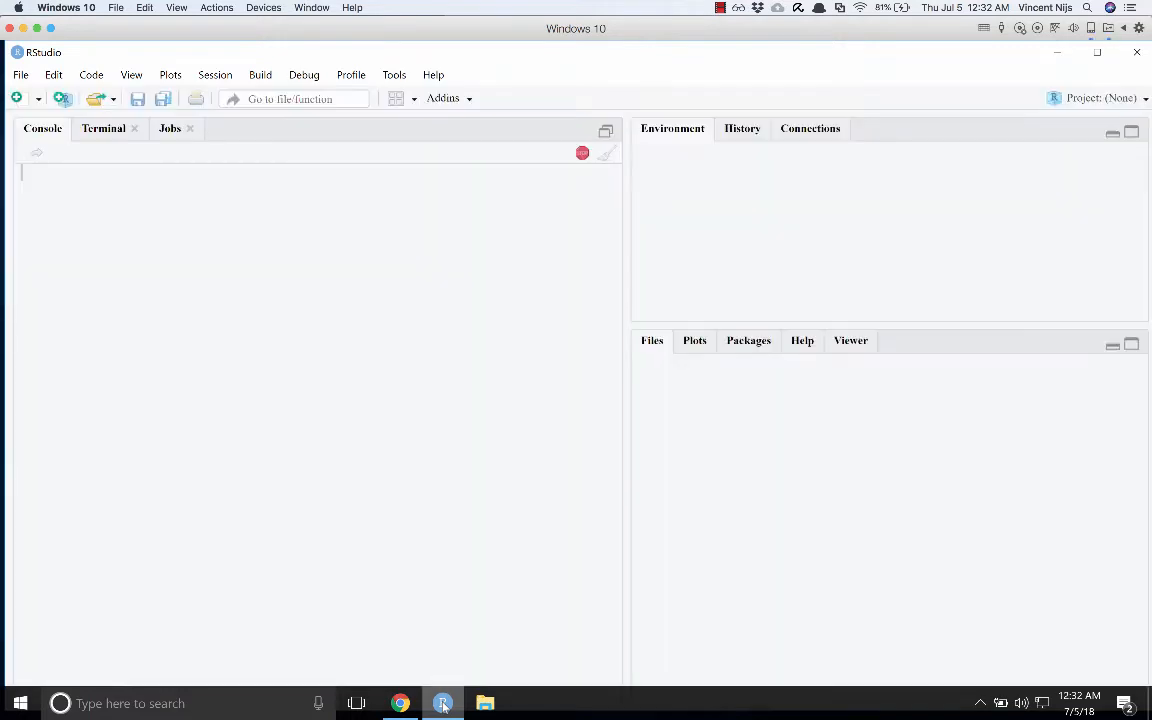
left_click(443, 703)
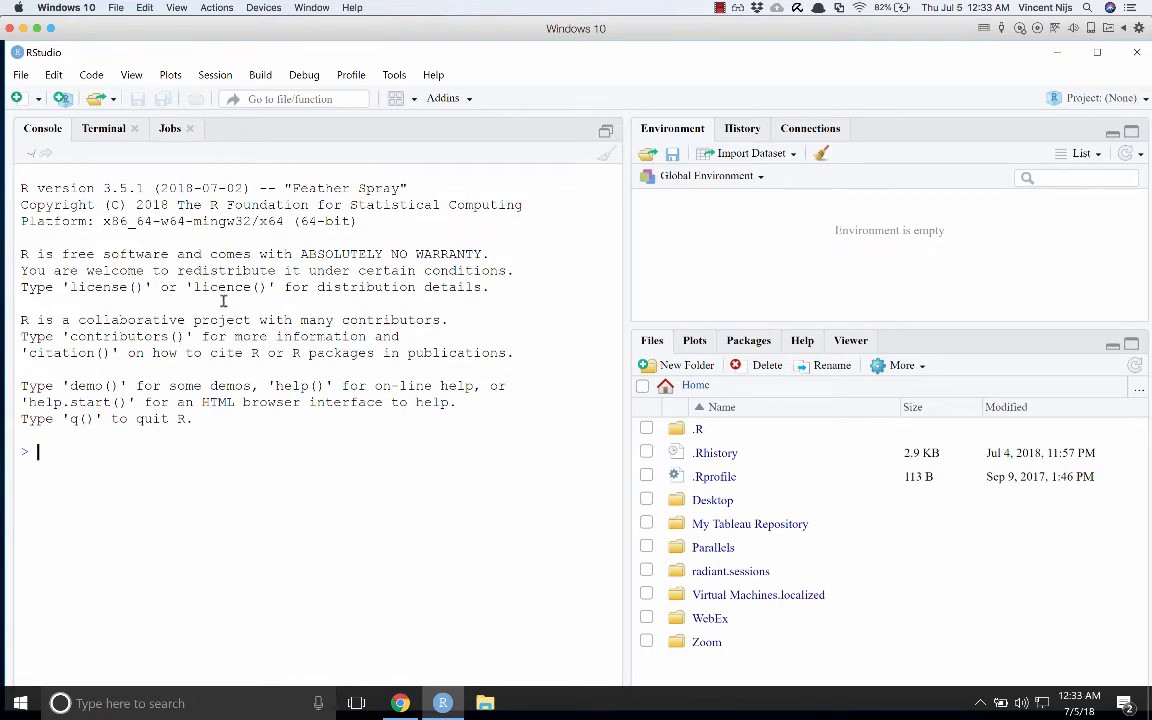
mouse_move(442, 251)
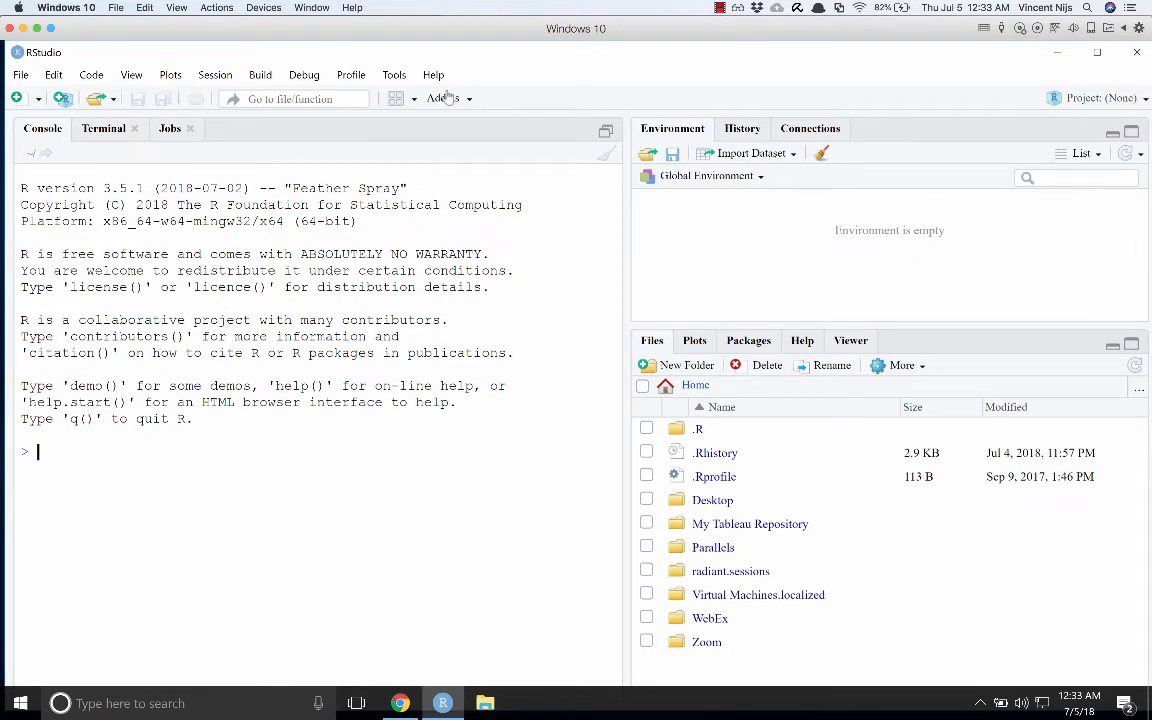
Step: Choose Start radiant from RStudio's Addins menu to run Radiant in Chrome
left_click(443, 97)
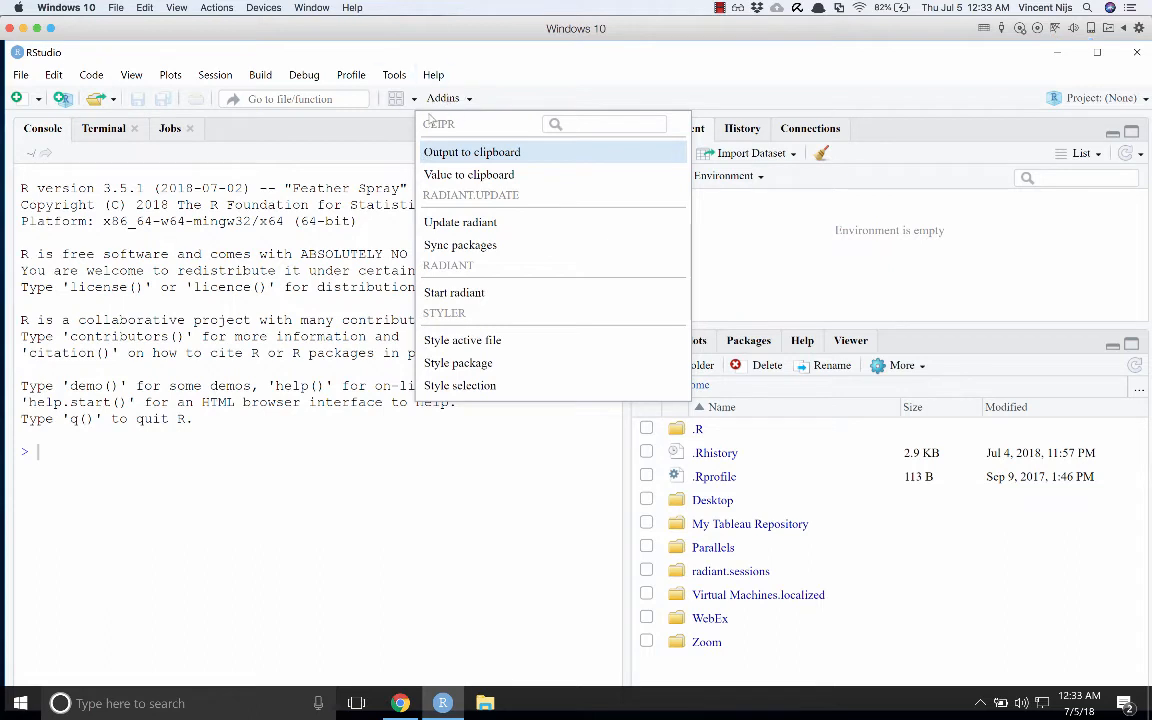
mouse_move(463, 292)
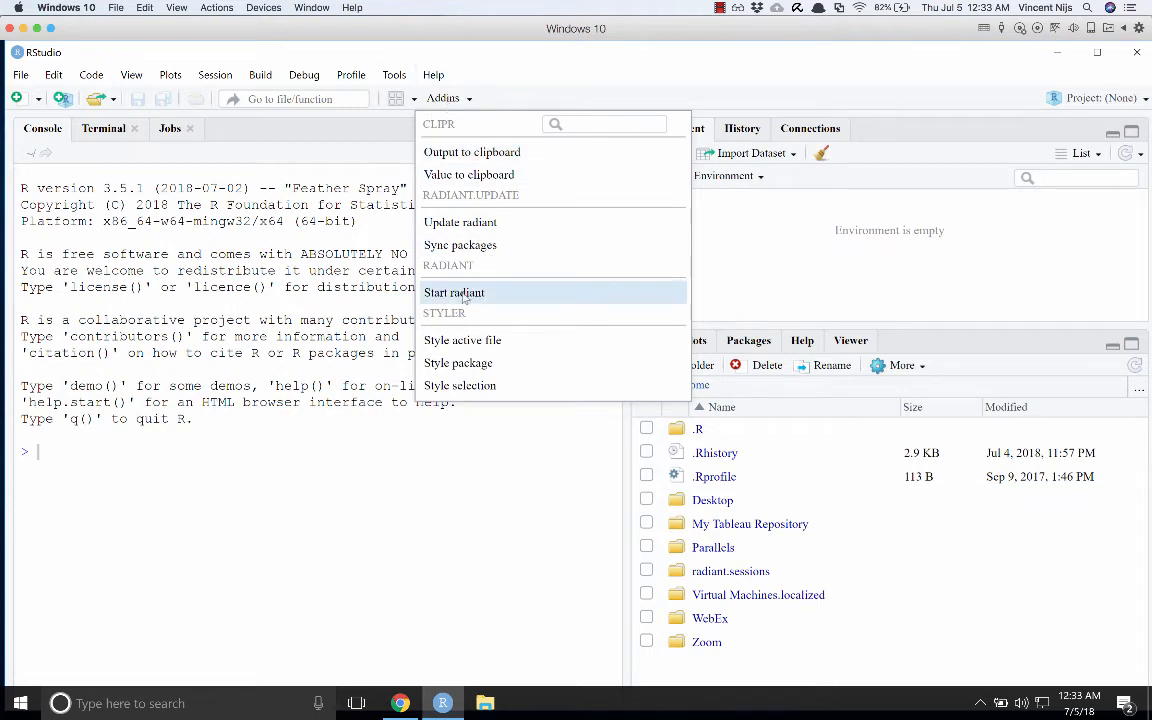
mouse_move(454, 292)
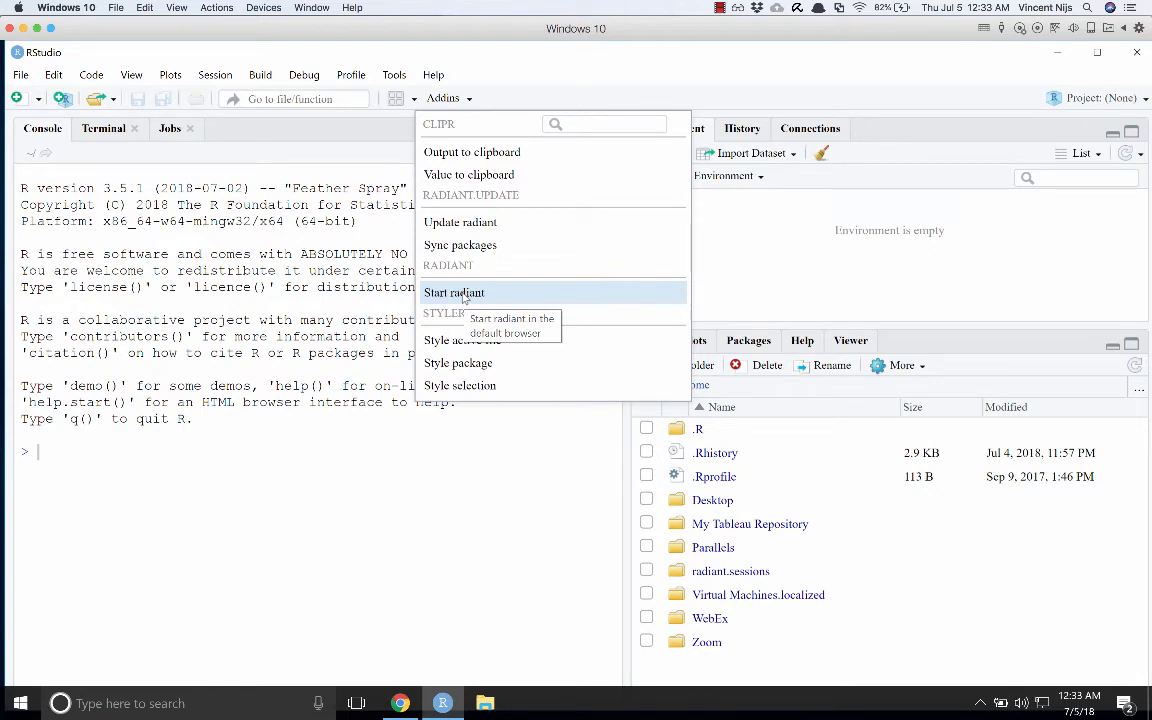
mouse_move(460, 222)
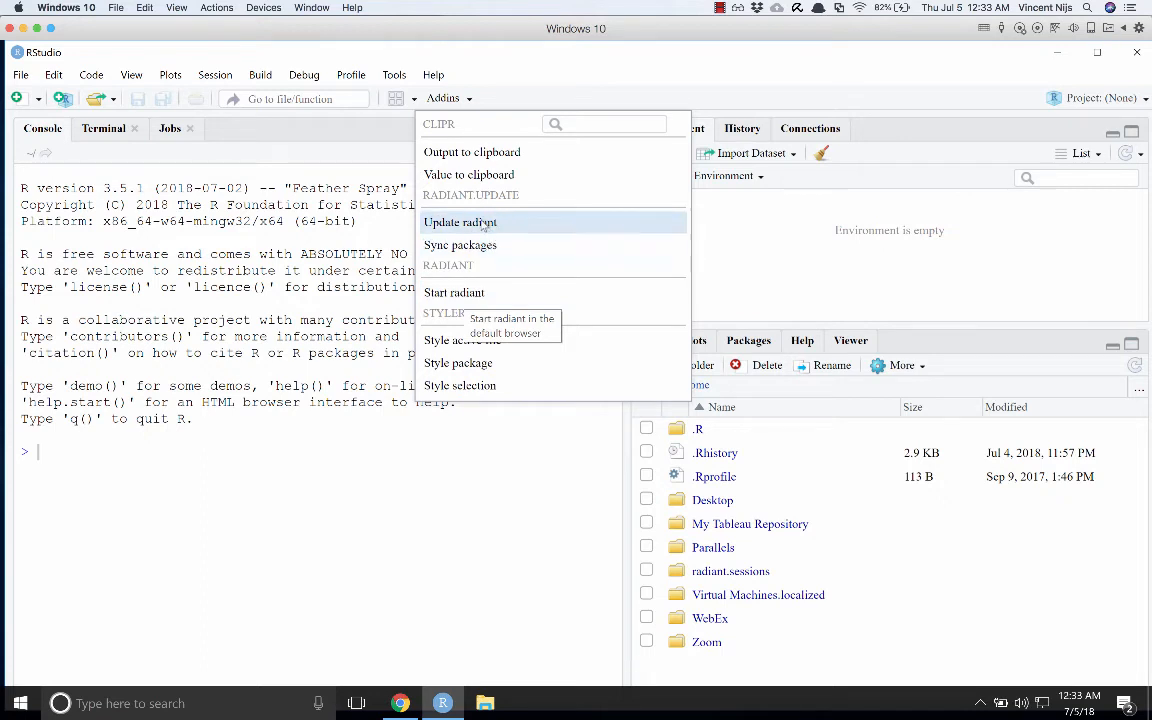
mouse_move(460, 222)
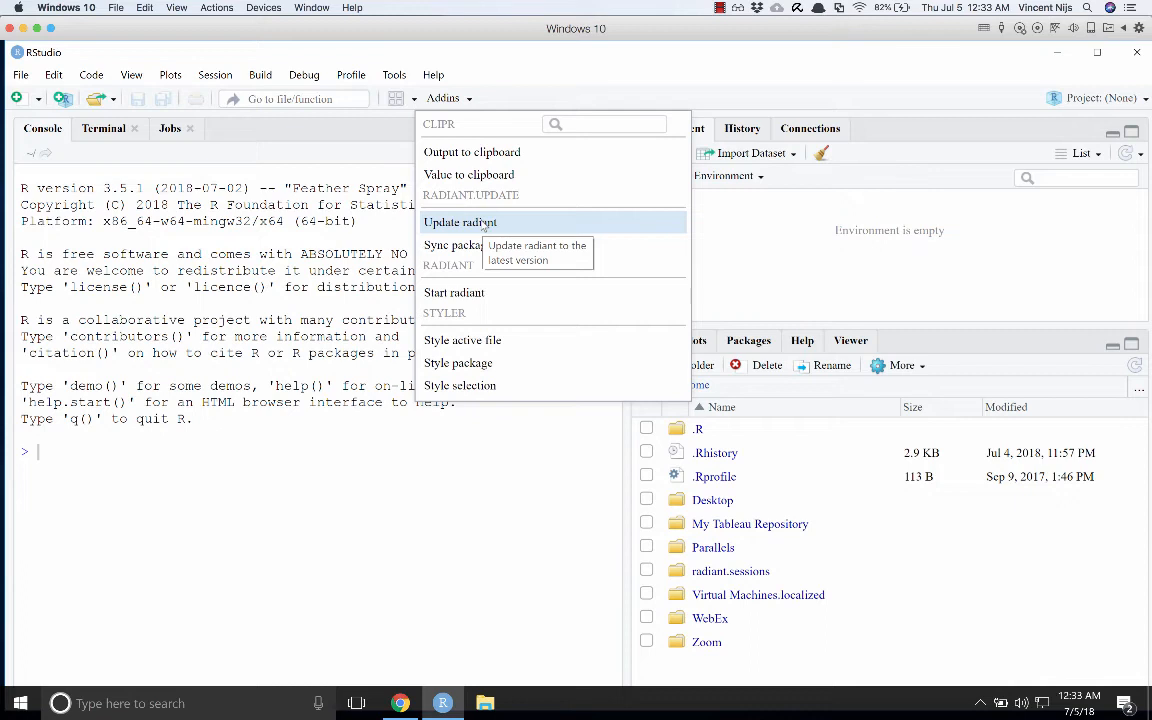
mouse_move(454, 292)
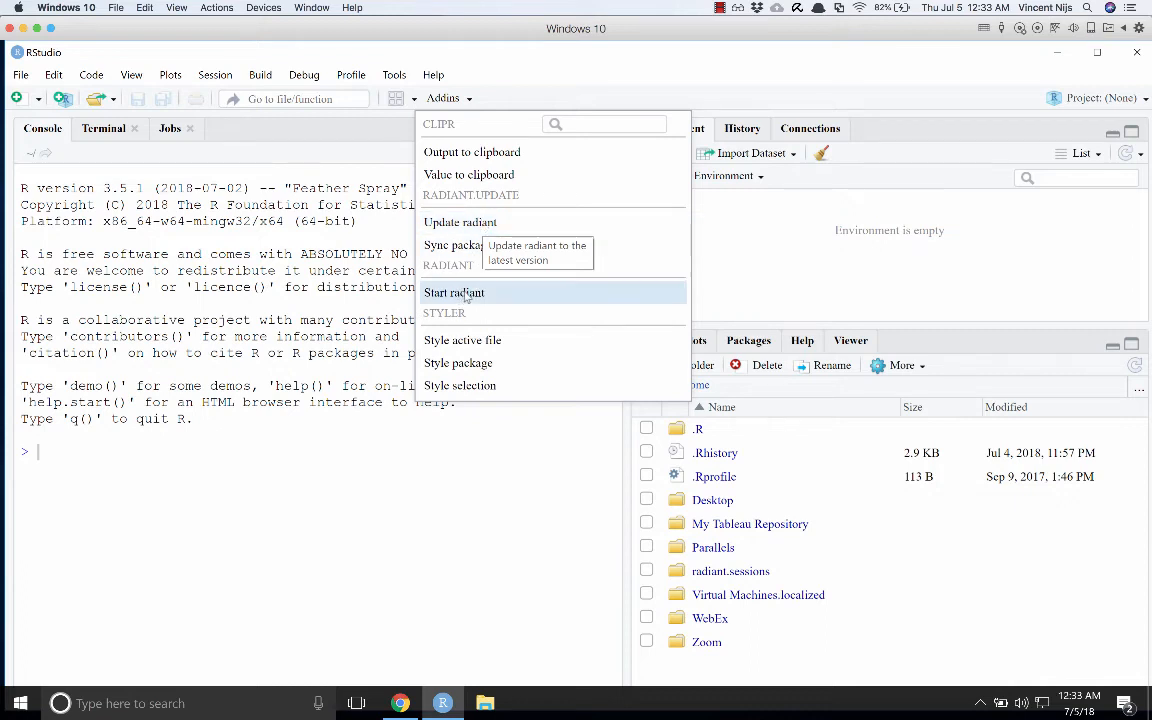
mouse_move(453, 292)
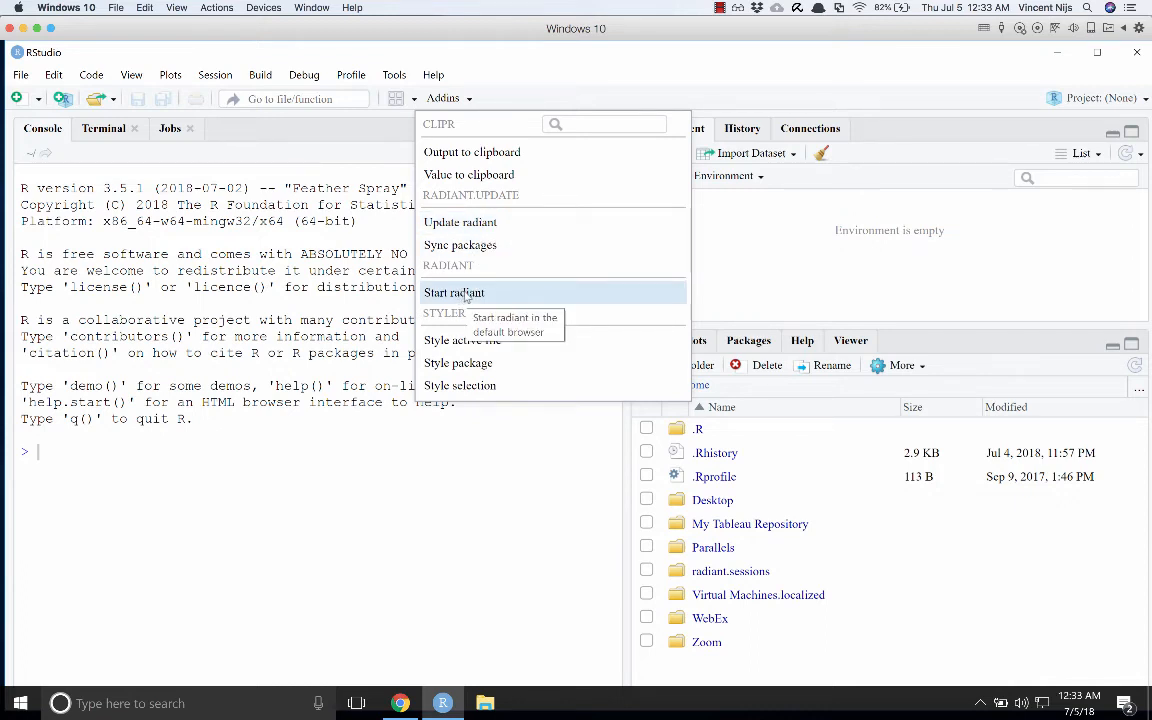
left_click(453, 292)
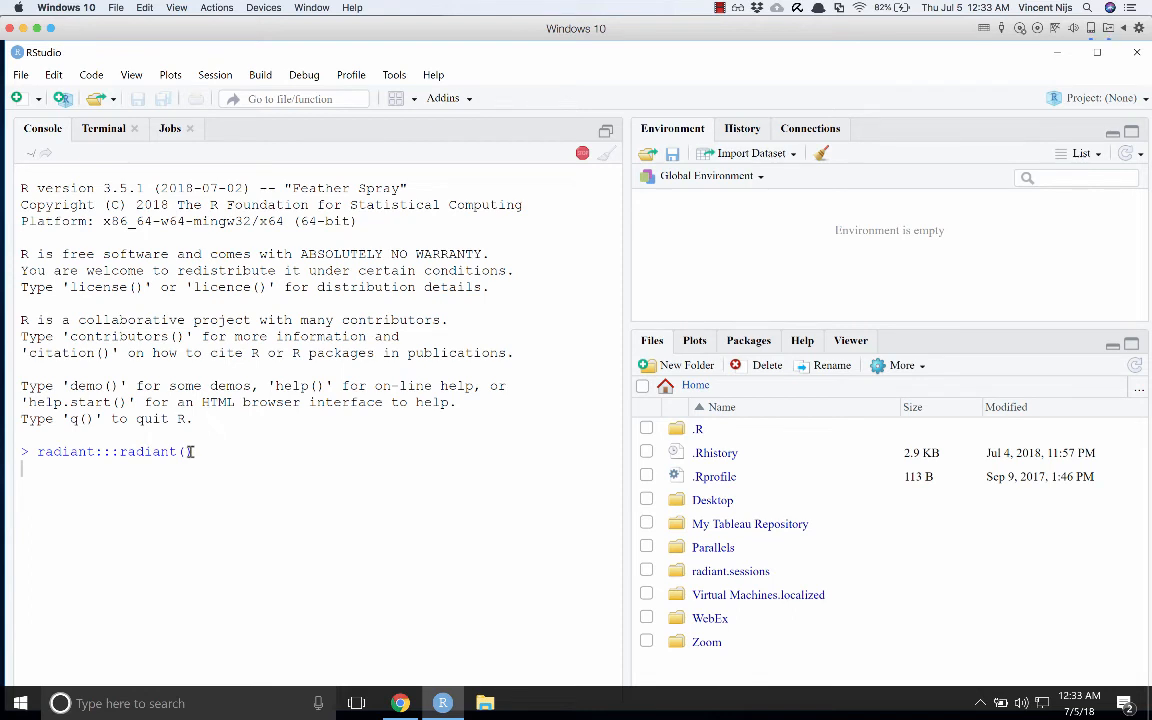
key("enter")
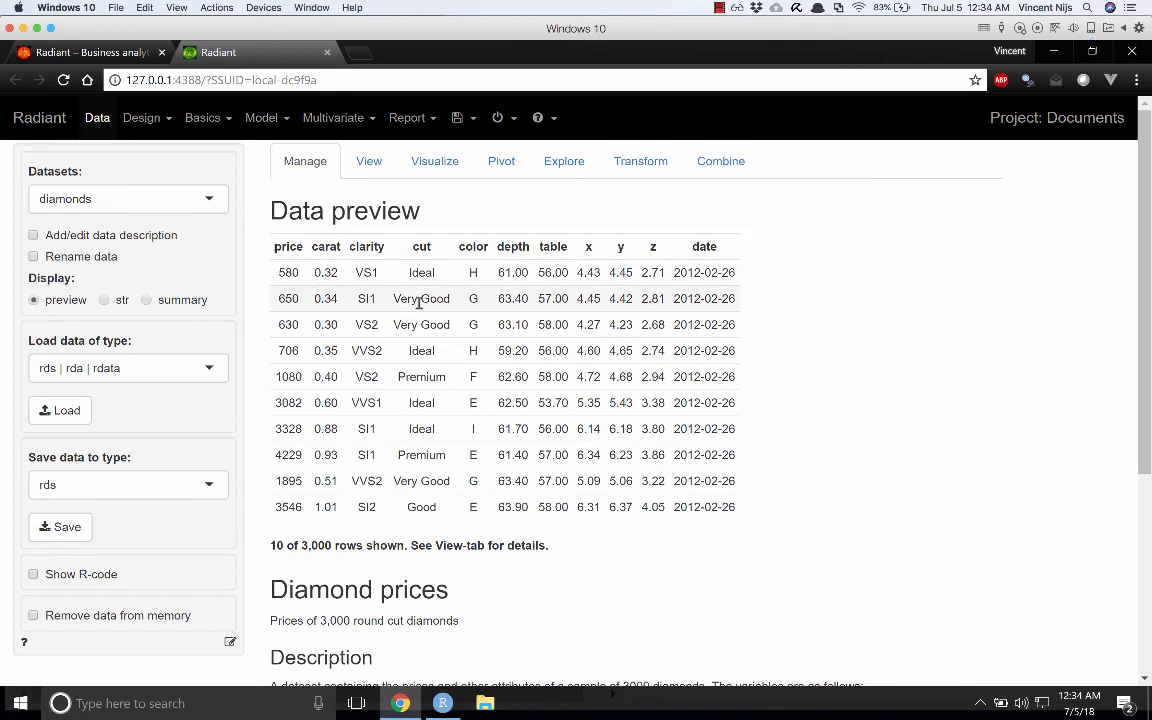
mouse_move(208, 166)
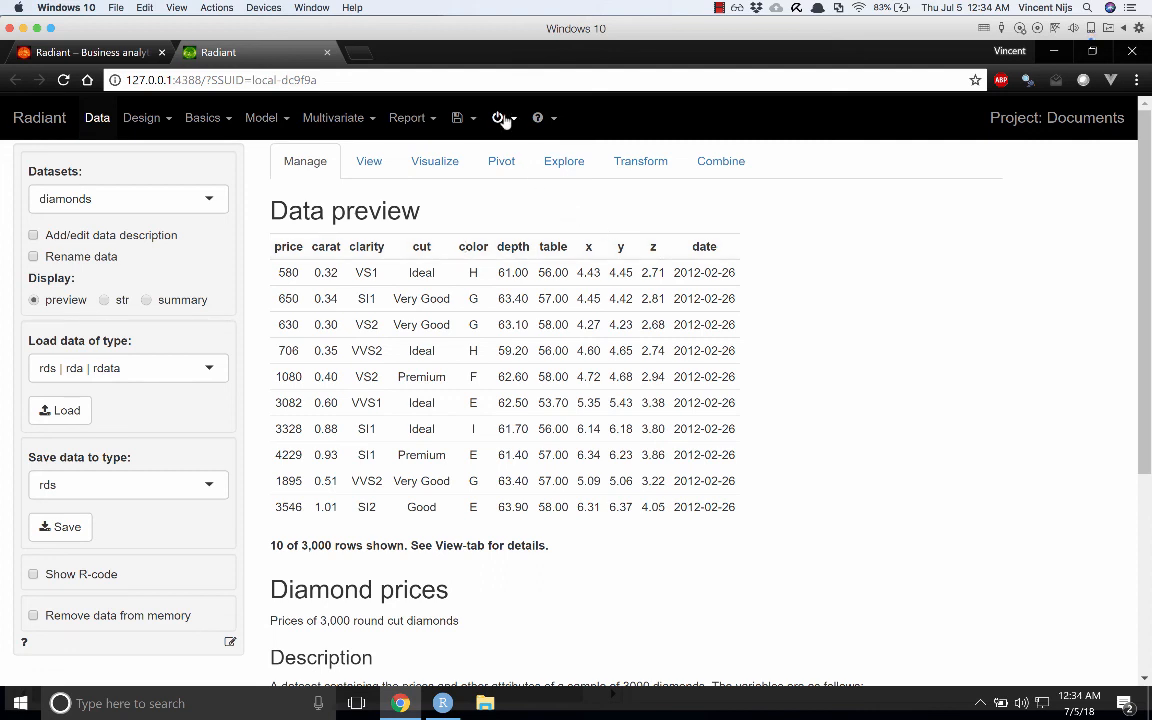
Step: Open Radiant's power-icon menu with Stop, Refresh and New session options
left_click(498, 118)
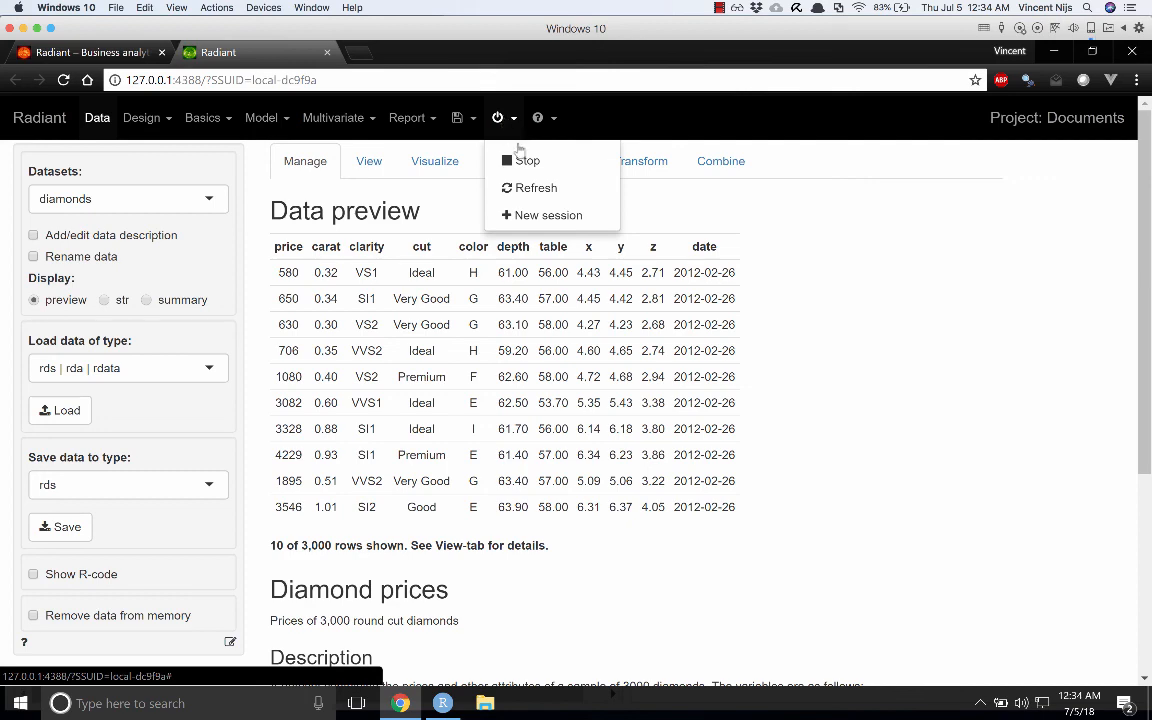